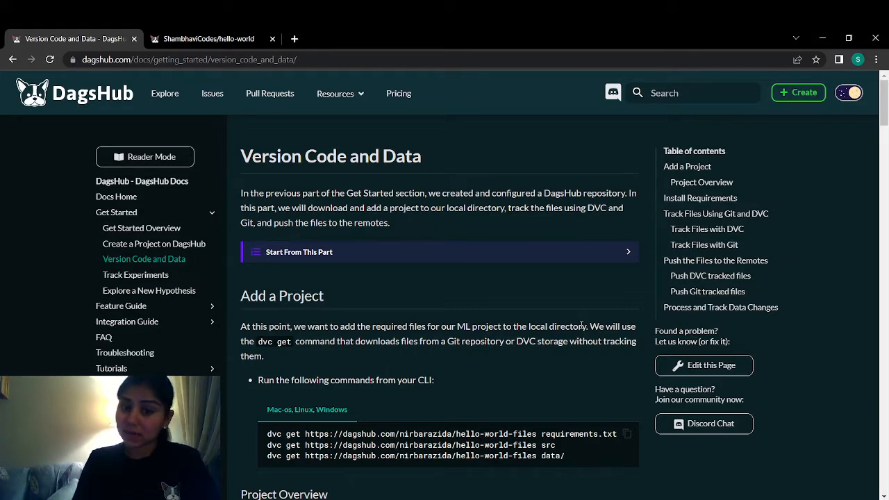
- Copy the three dvc get download commands from Add a Project and paste them into PowerShell
scroll("down", 3)
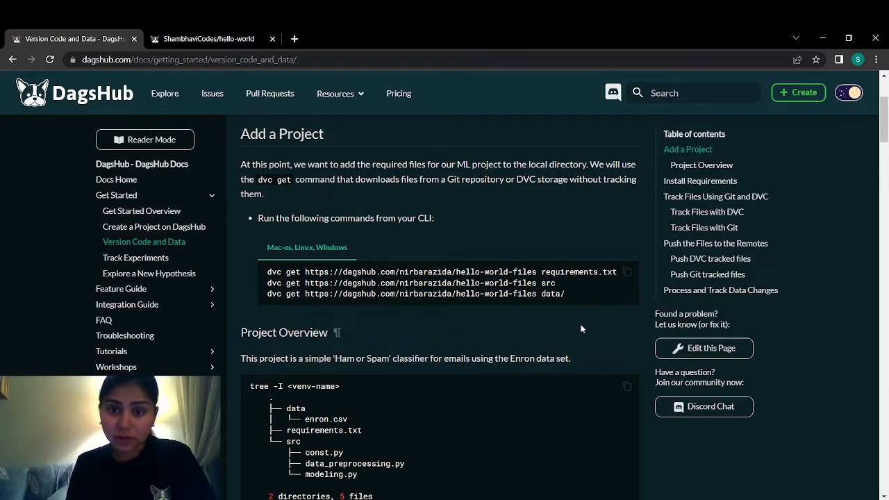
scroll("down", 3)
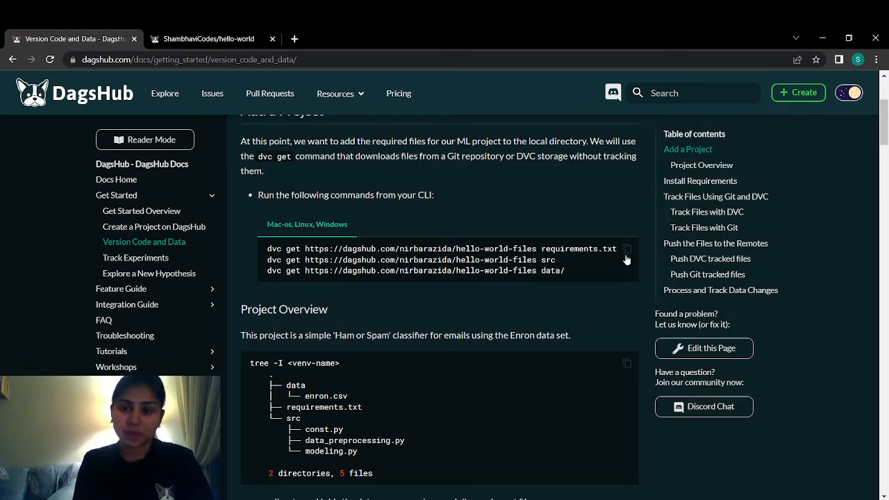
left_click(626, 249)
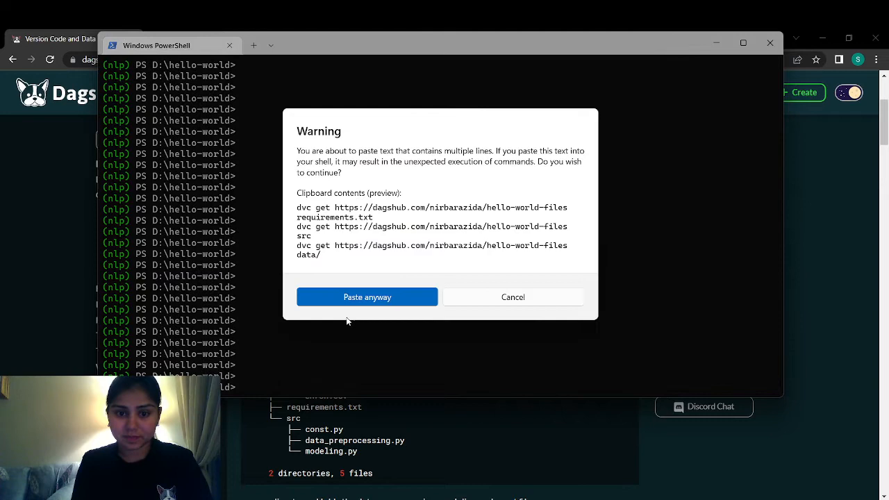
left_click(367, 297)
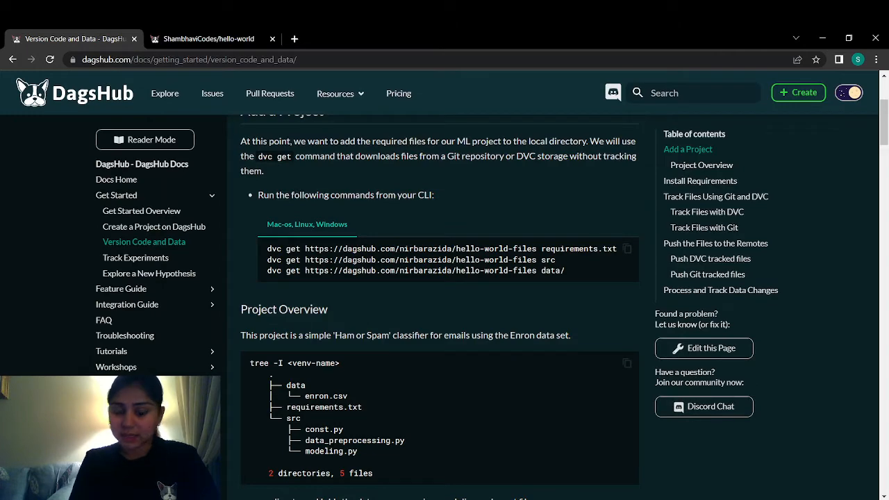
scroll("down", 3)
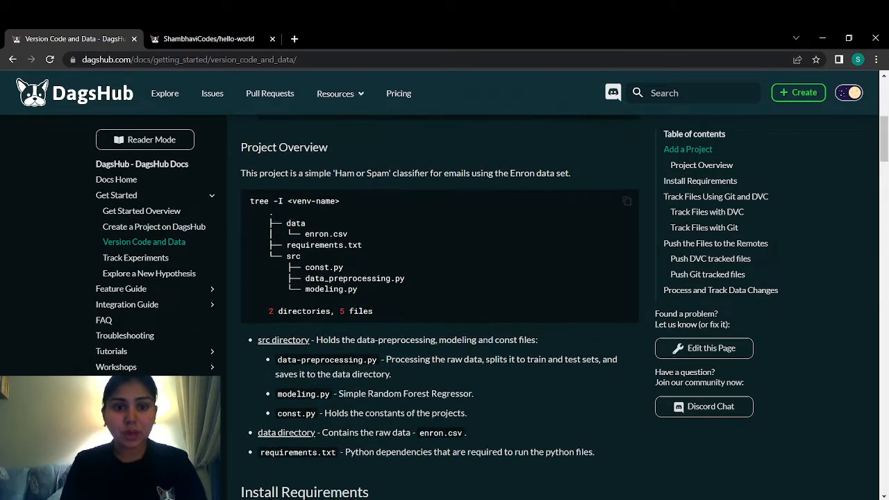
scroll("down", 3)
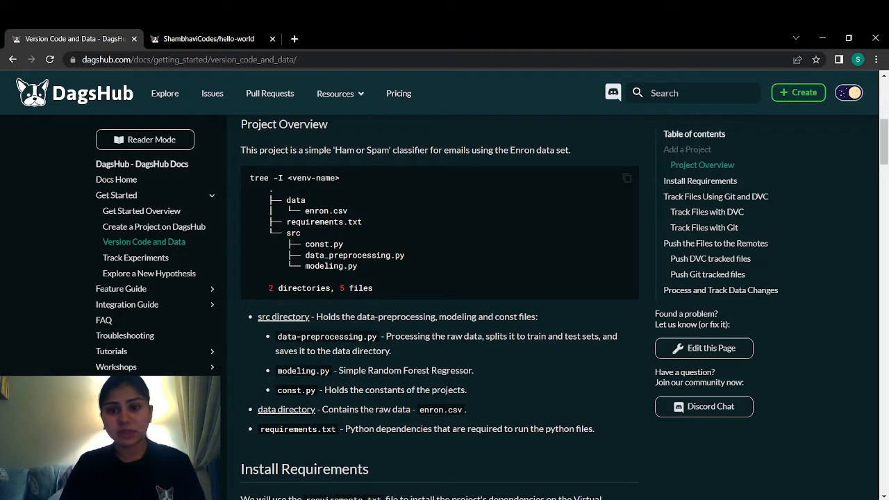
mouse_move(318, 173)
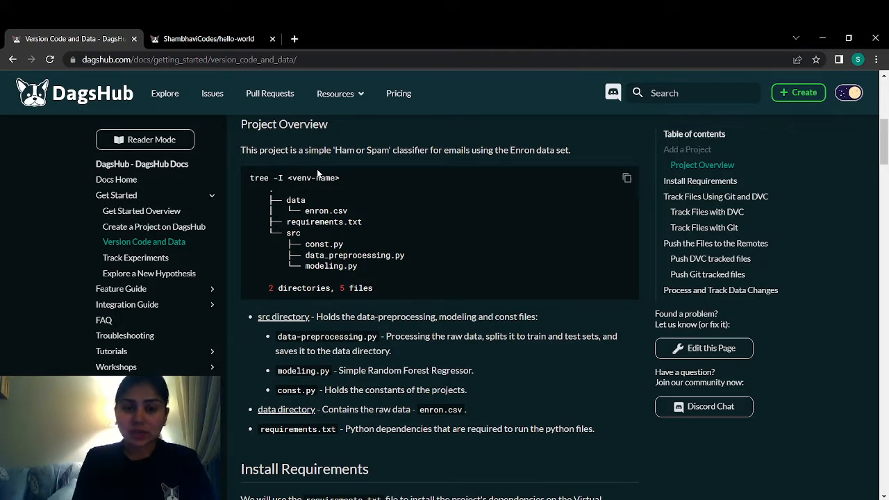
double_click(294, 200)
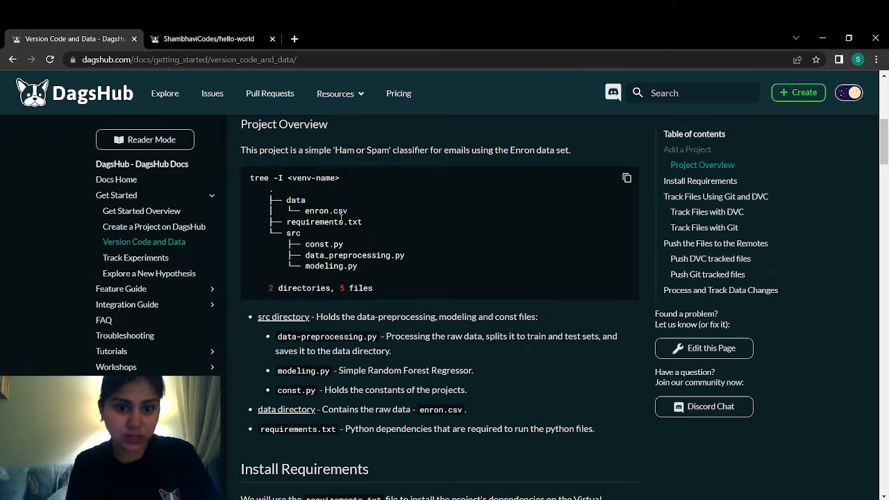
double_click(324, 221)
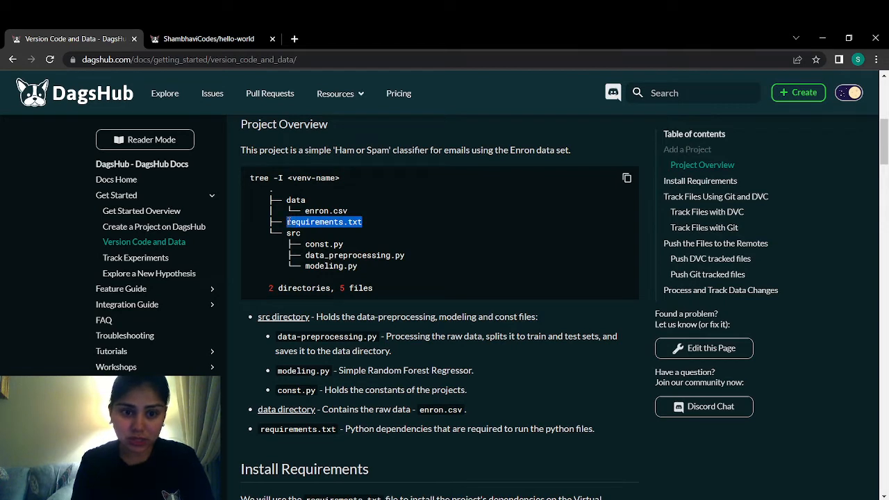
mouse_move(380, 237)
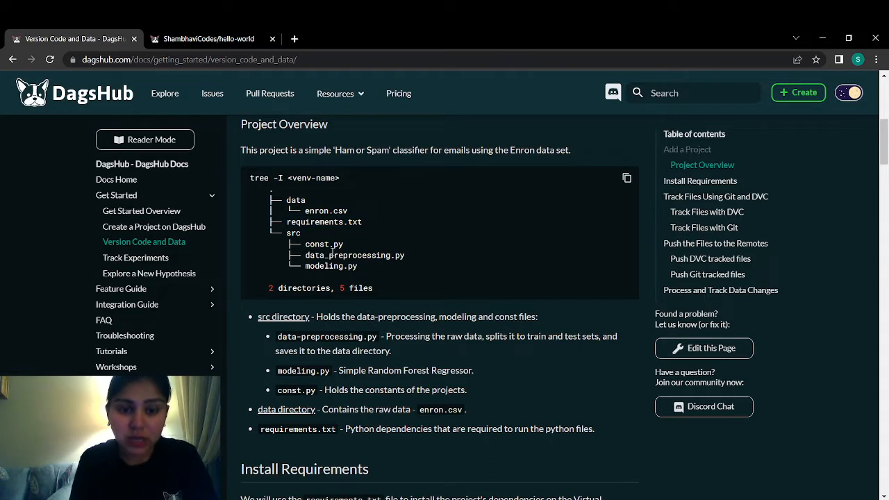
mouse_move(300, 336)
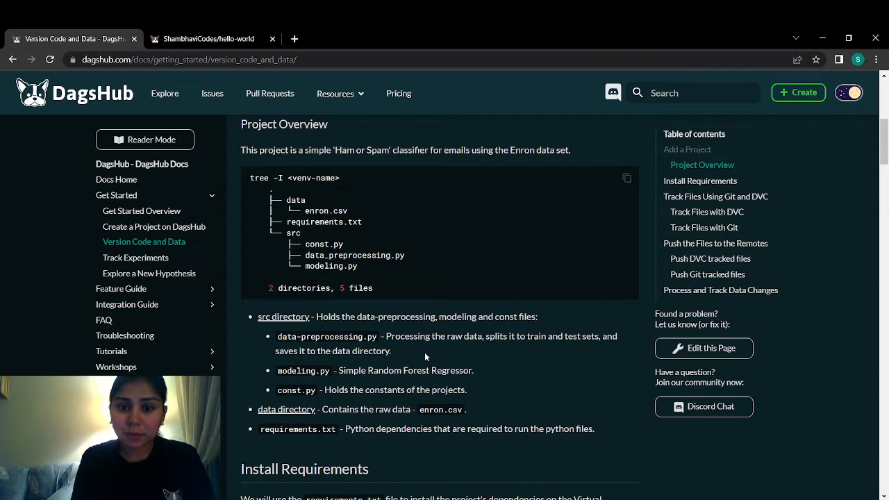
mouse_move(477, 348)
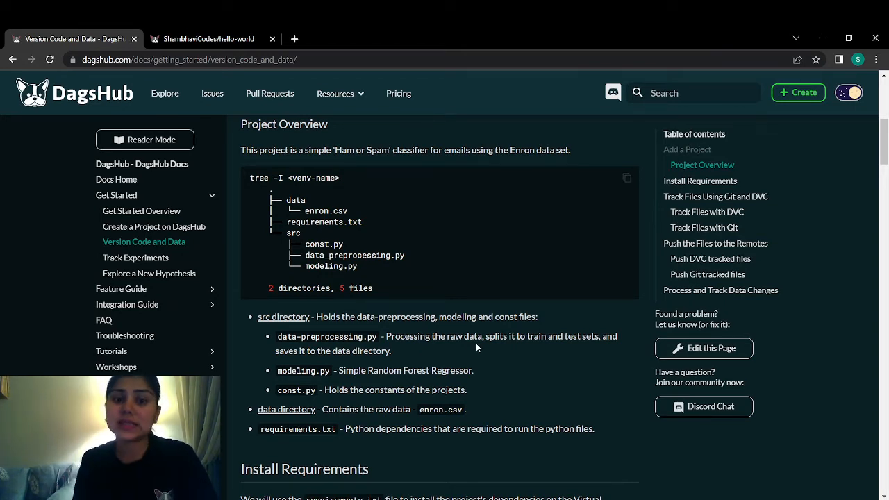
mouse_move(387, 287)
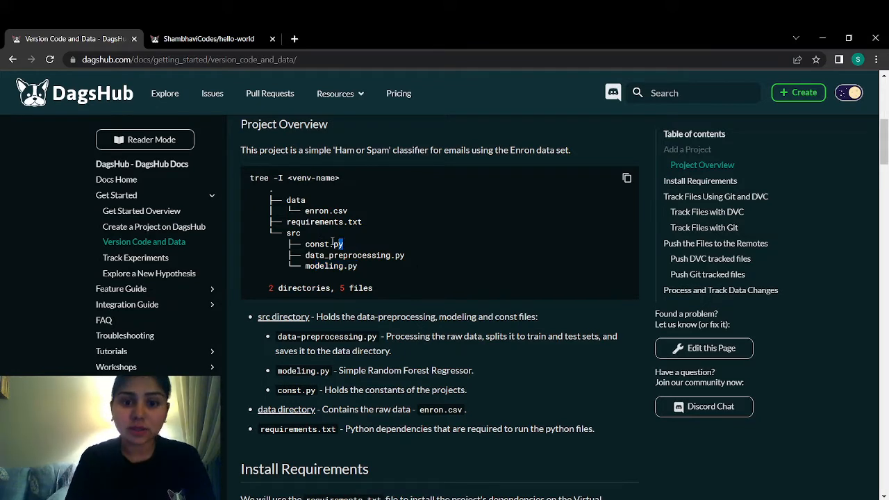
double_click(324, 244)
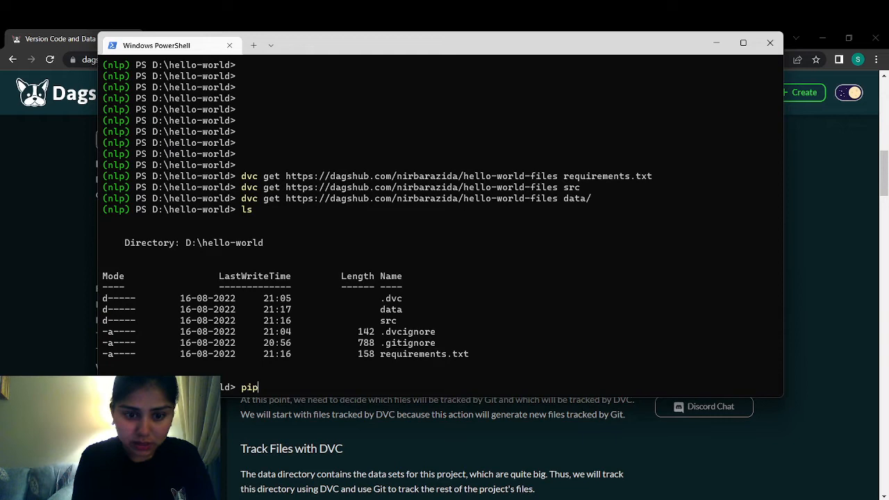
- Run pip install -r requirements.txt to install the project's dependencies
type("install -r requirements.tx")
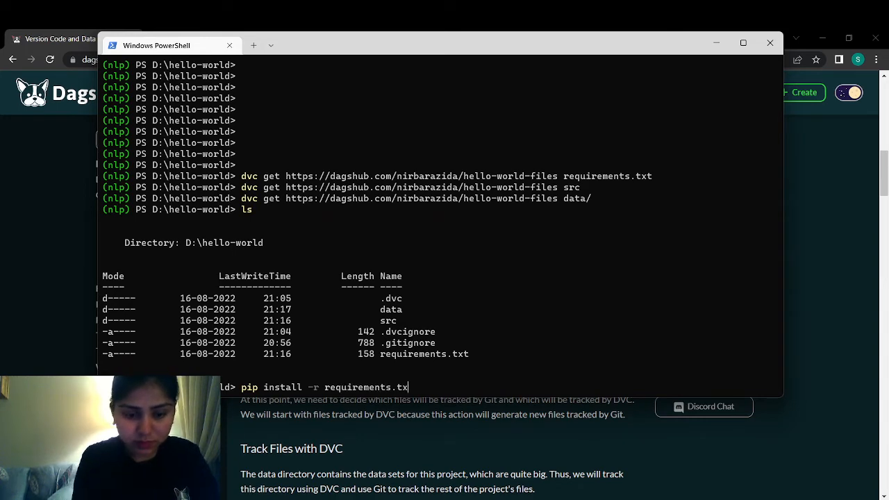
key("Enter")
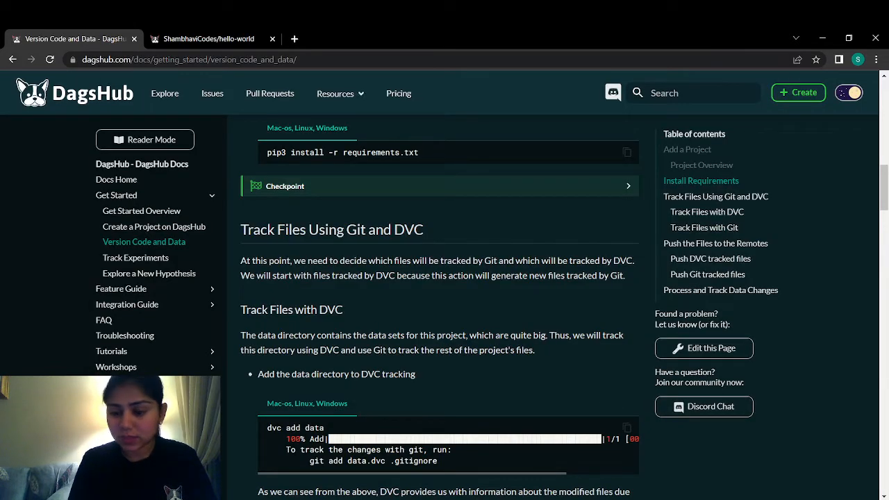
- Read the Track Files with DVC instructions for tracking the data directory
scroll("down", 3)
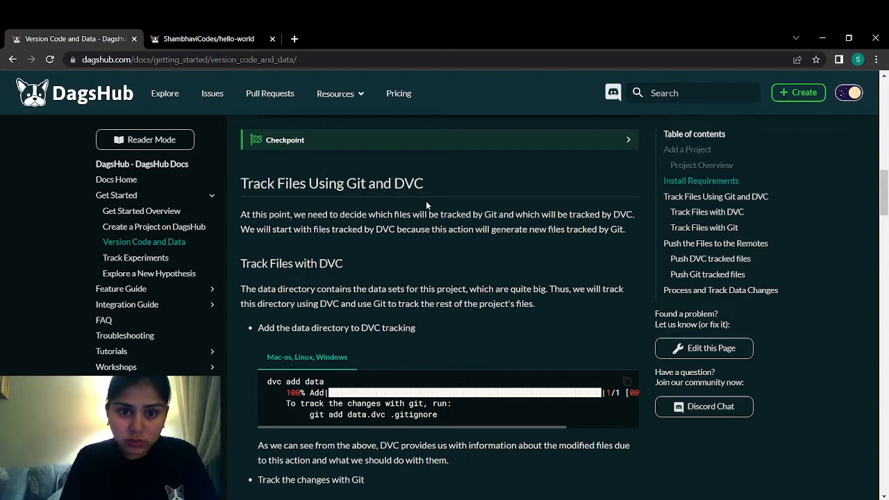
mouse_move(362, 259)
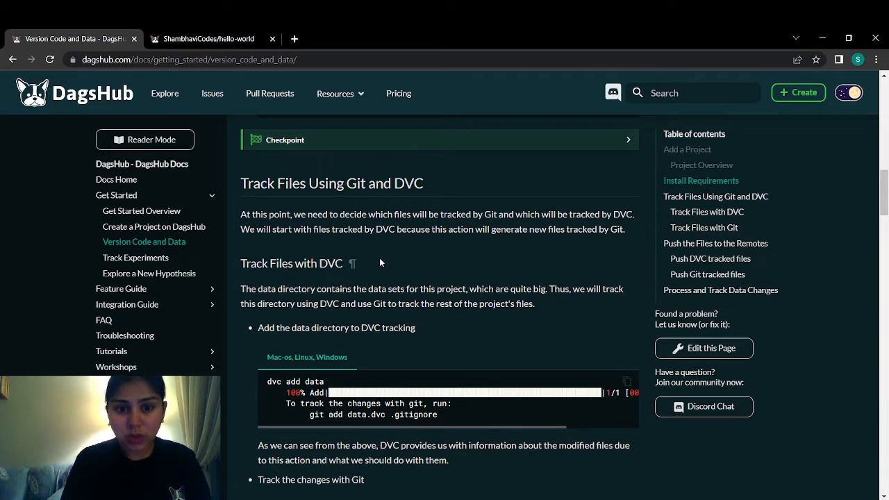
left_click_drag(255, 288, 327, 288)
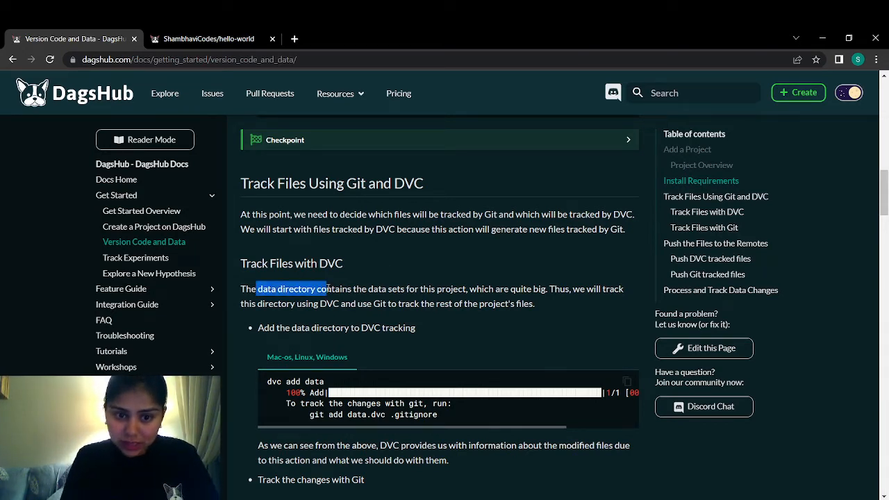
left_click(399, 298)
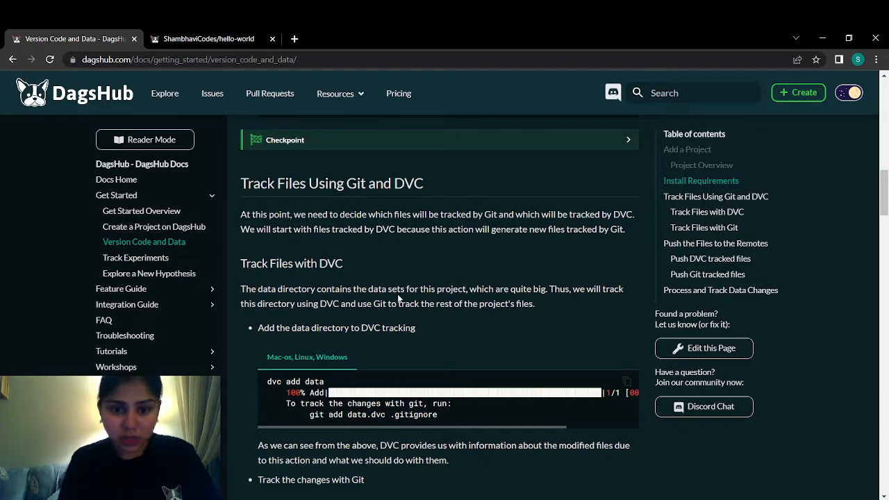
scroll("down", 3)
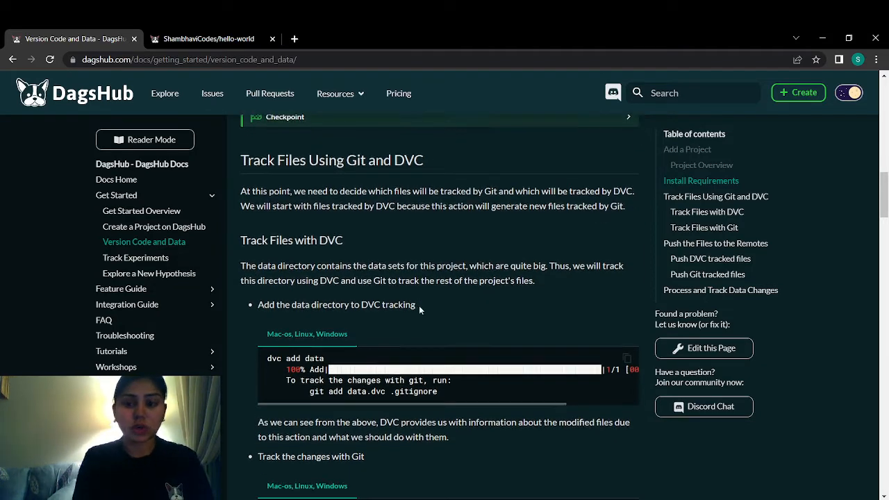
scroll("down", 3)
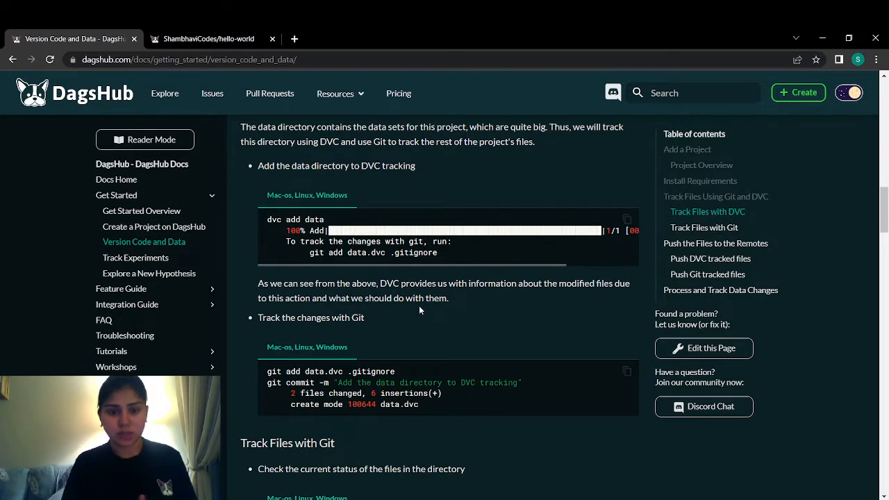
double_click(291, 219)
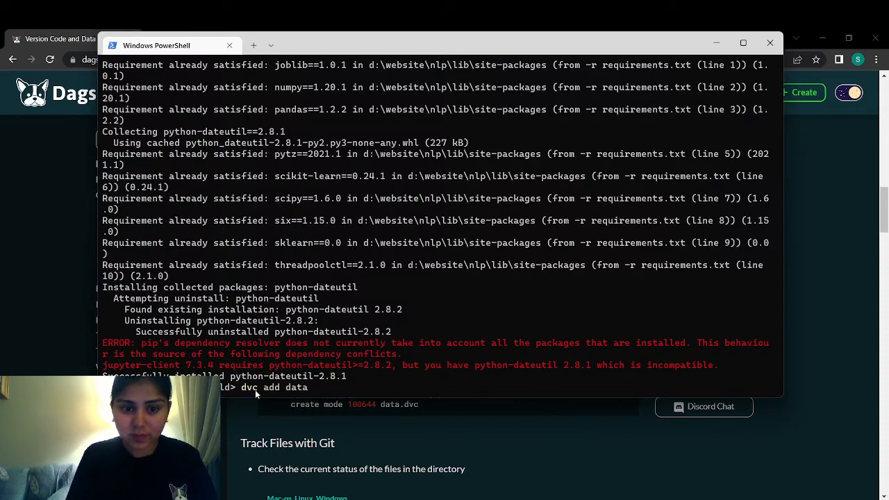
- Run dvc add data, stage data.dvc and .gitignore, and type the 'Add the data directory to DVC tracking' commit
left_click(770, 42)
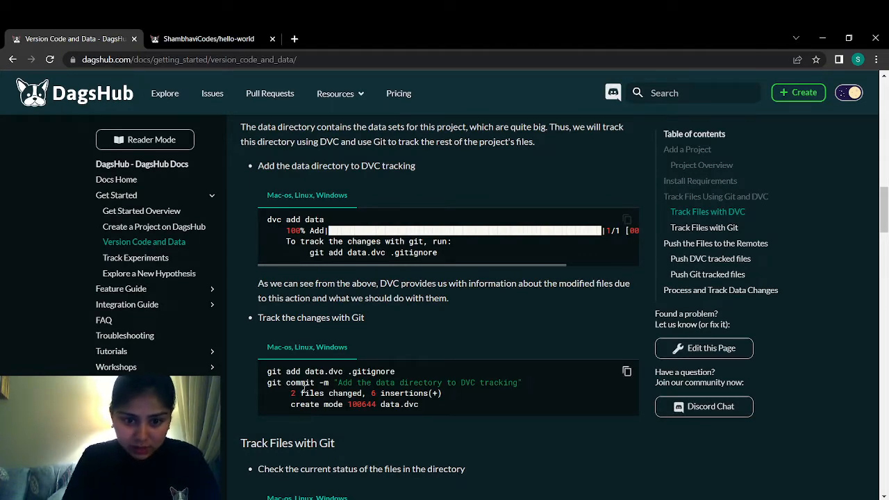
left_click_drag(268, 383, 442, 393)
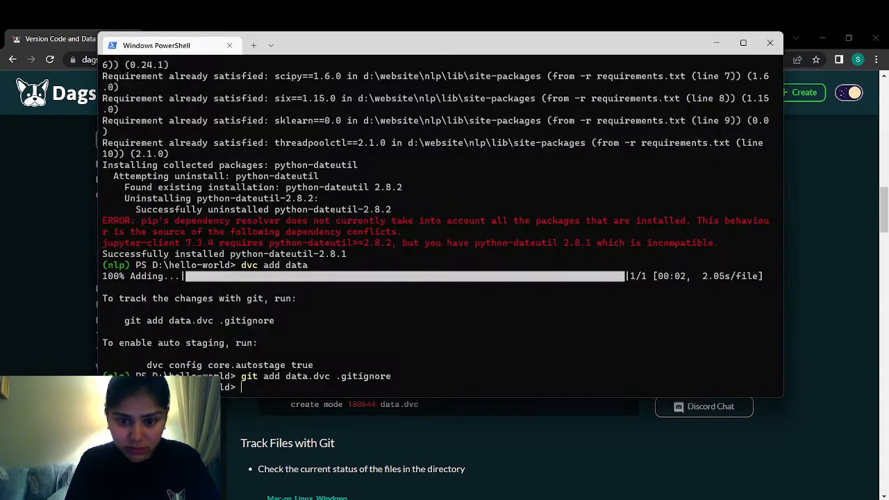
type("git commit -m \"Add the data directory to DVC tracking\"")
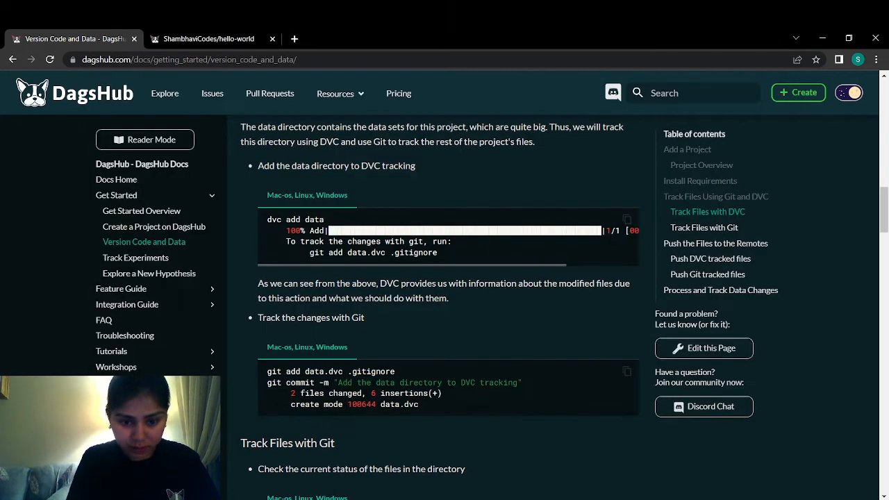
scroll("down", 3)
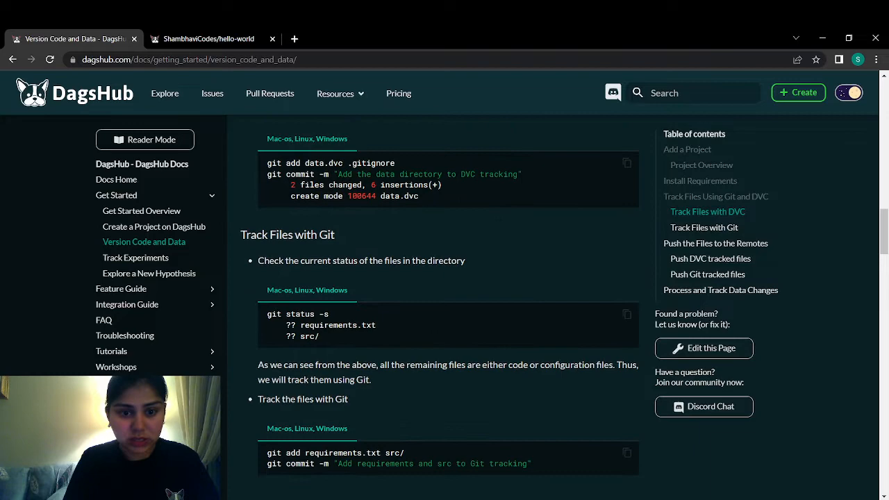
- Copy the git add/commit commands for requirements.txt and src, then reach Push the Files to the Remotes
scroll("down", 3)
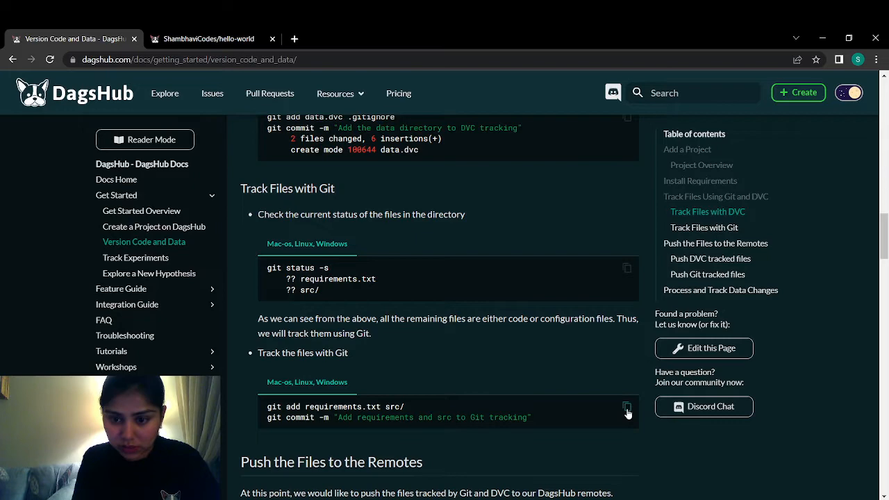
left_click(626, 408)
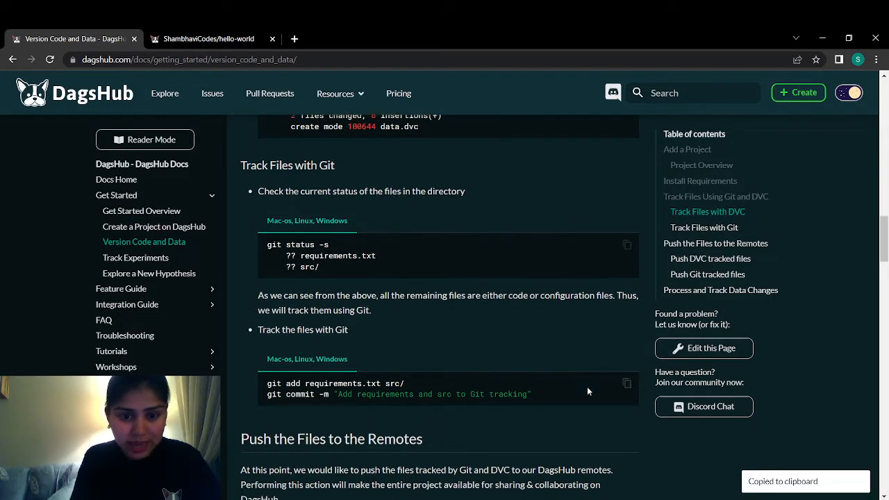
scroll("down", 3)
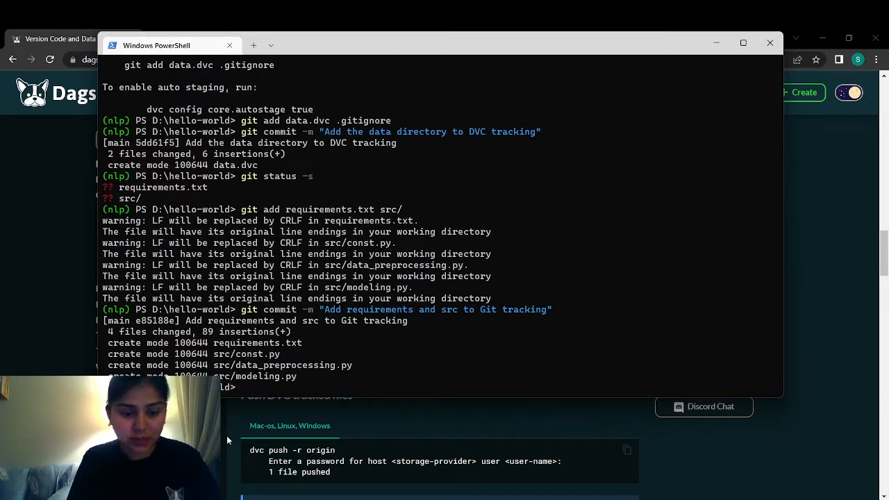
left_click(770, 43)
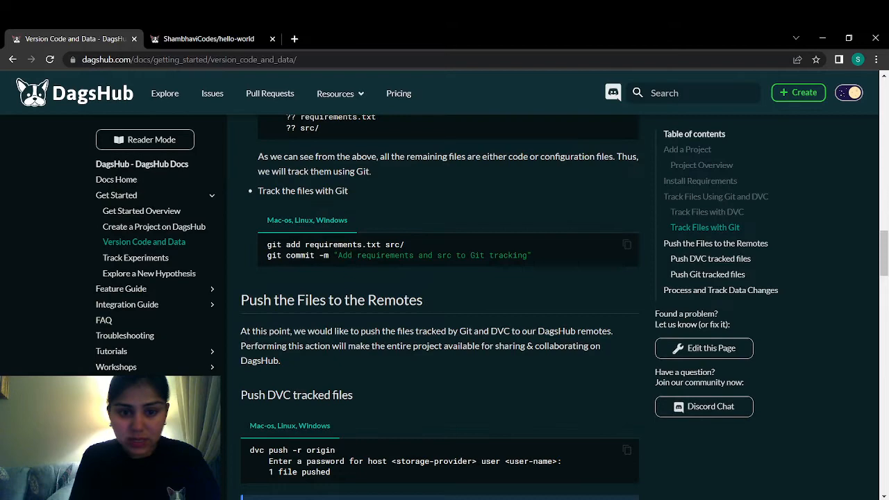
- Push the data with dvc push -r origin and the commits with git push
scroll("down", 3)
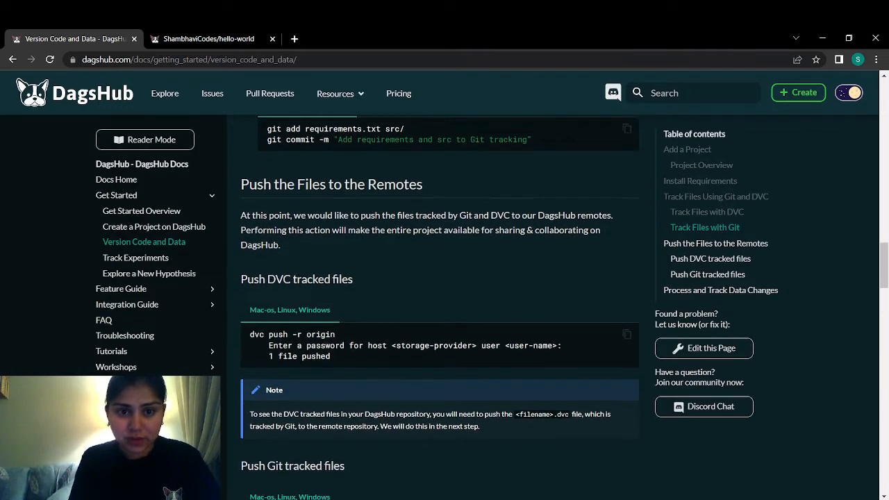
scroll("down", 3)
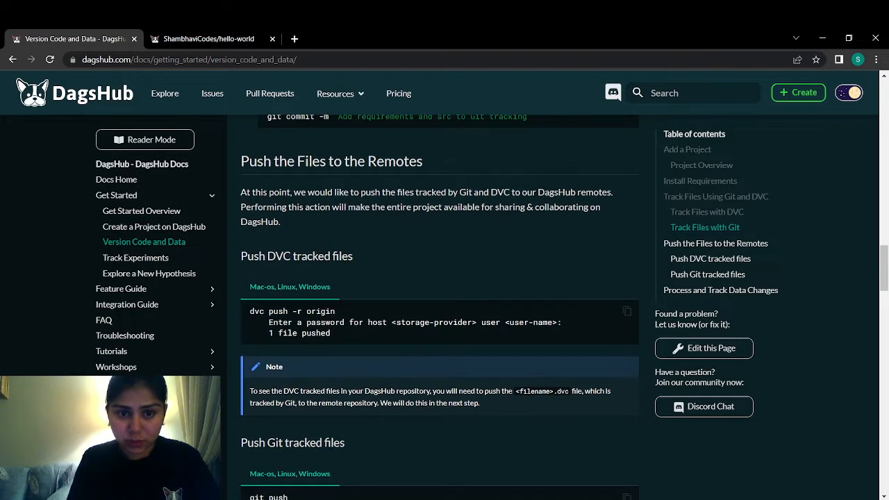
mouse_move(354, 302)
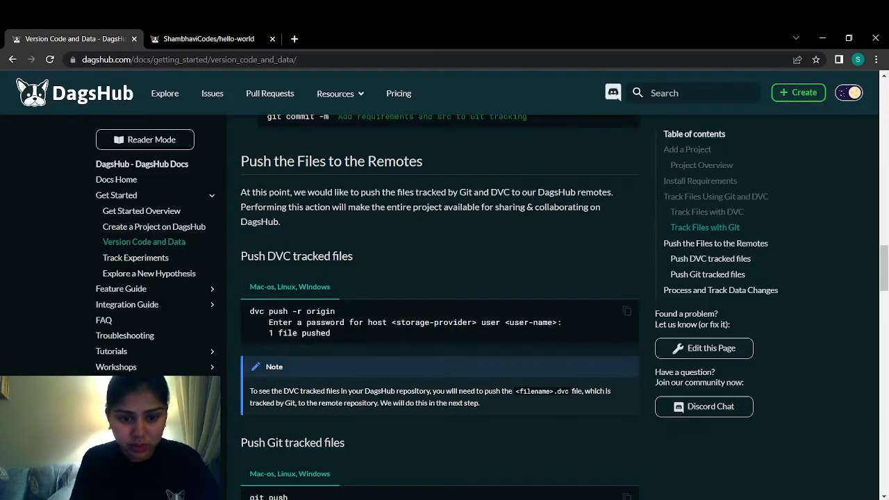
scroll("down", 3)
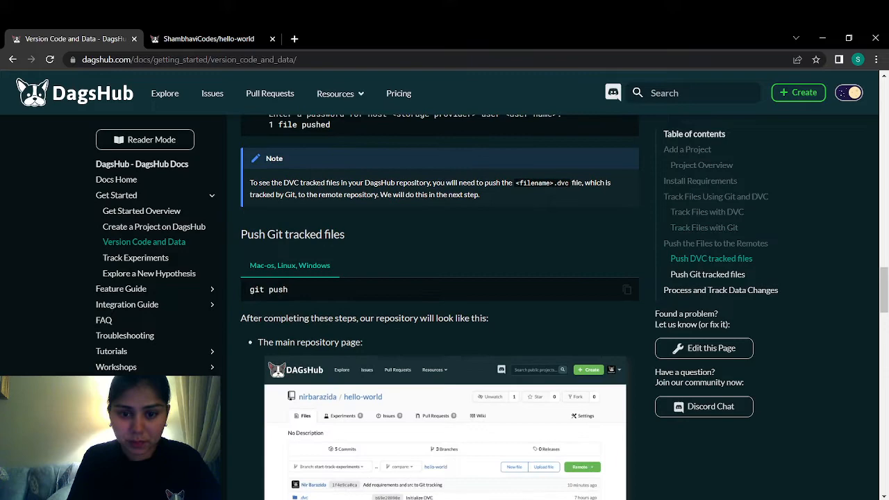
scroll("down", 3)
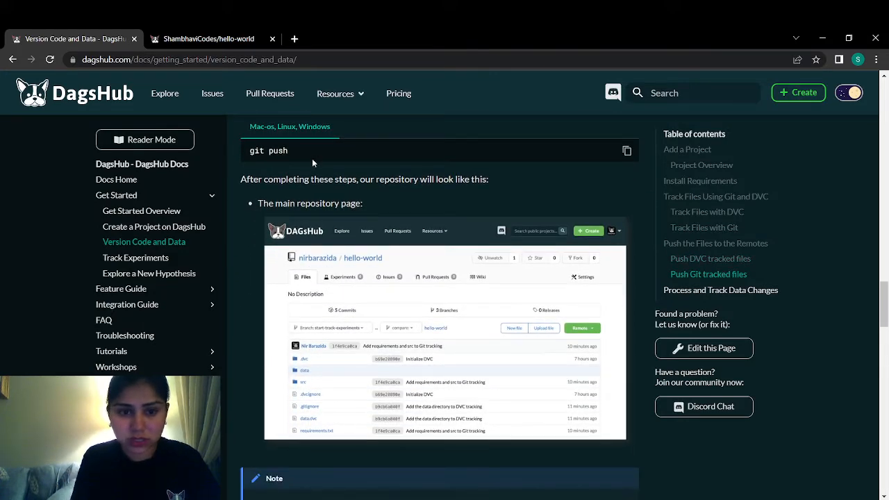
double_click(268, 151)
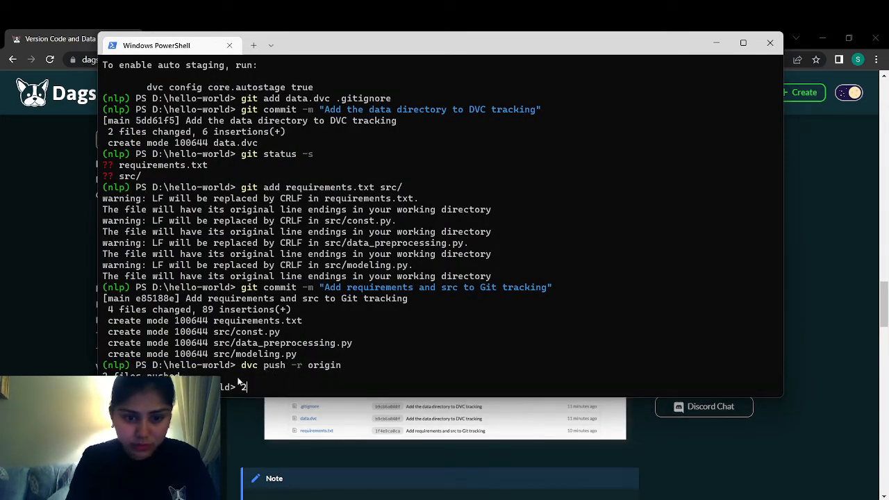
mouse_move(250, 386)
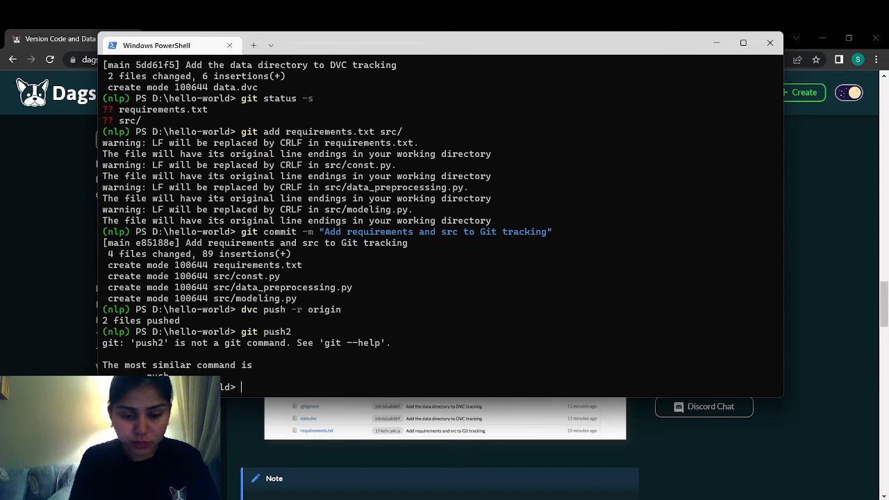
type("git push")
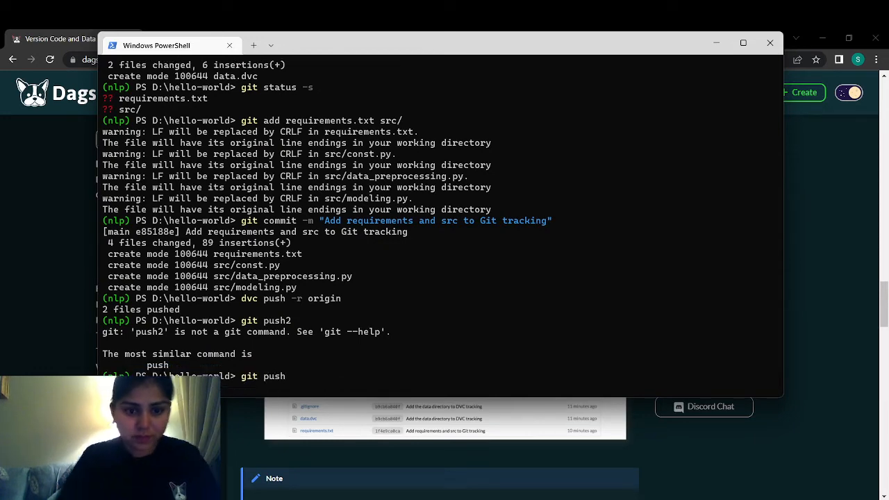
key("Enter")
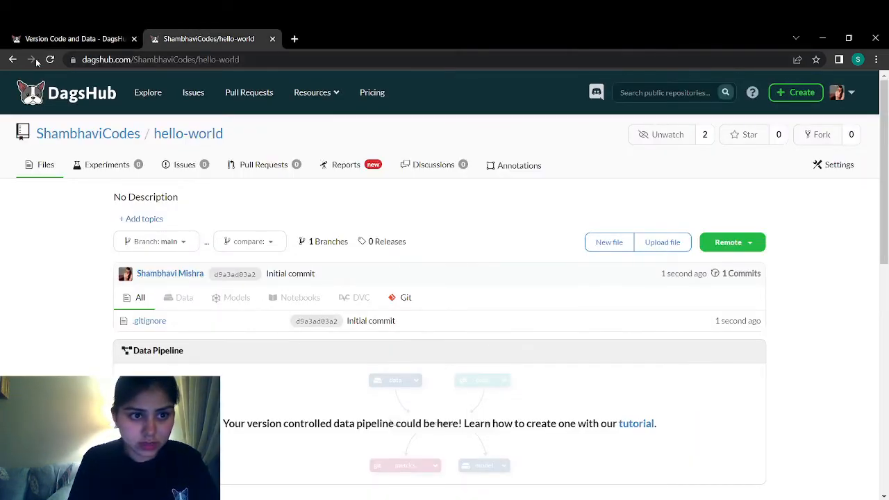
- Reload hello-world to show .dvc, data, src, requirements.txt and the pipeline, compared with the docs
left_click(49, 59)
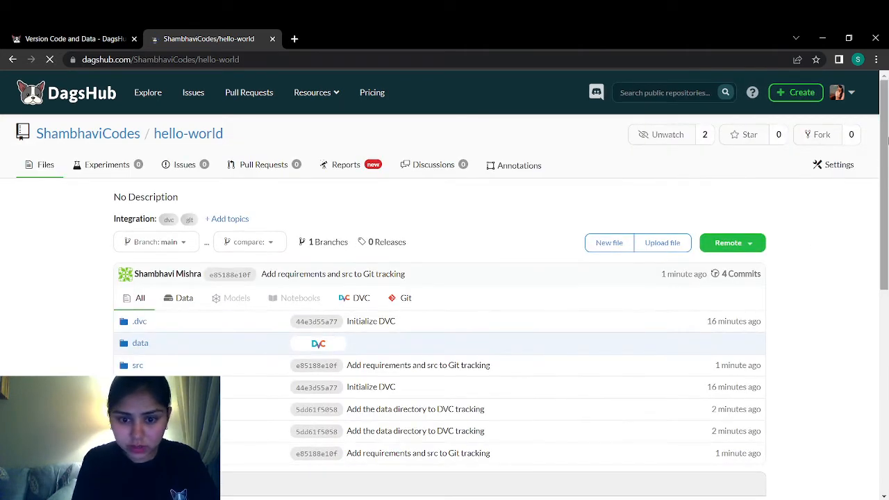
scroll("down", 3)
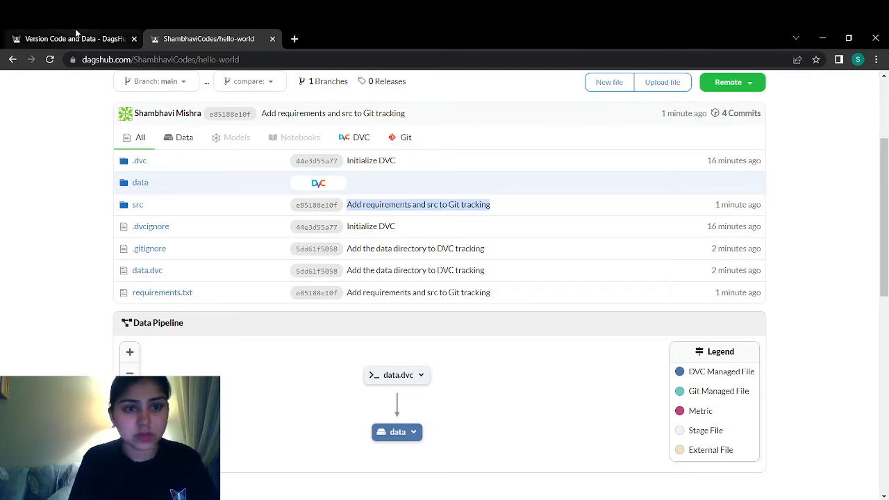
left_click(76, 38)
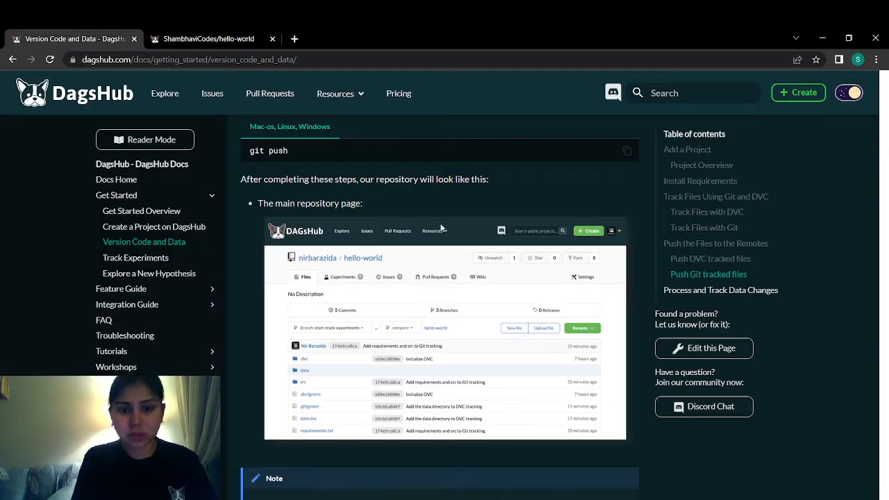
scroll("down", 3)
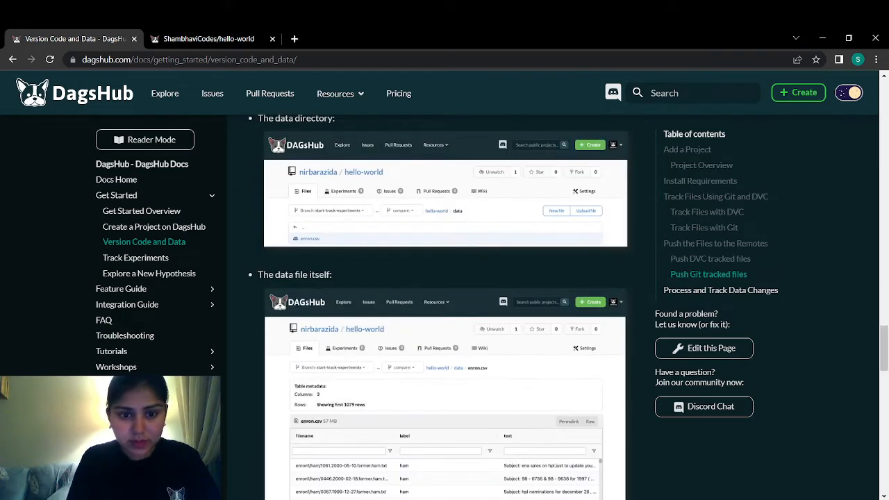
left_click(208, 38)
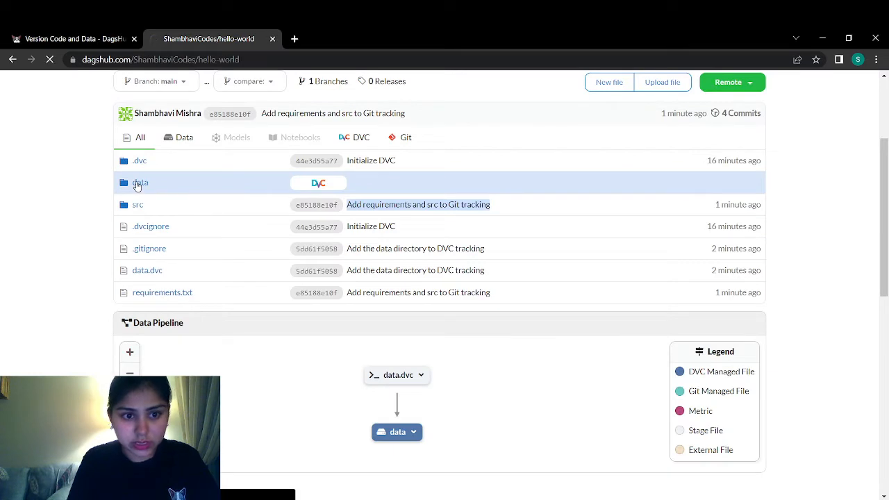
- Open the data folder and preview enron.csv as a 4-column, 7940-row table
left_click(140, 182)
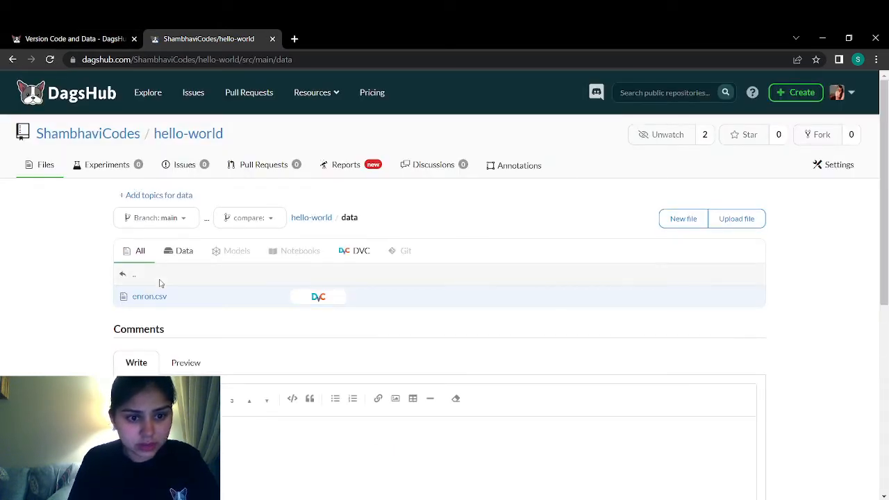
left_click(11, 58)
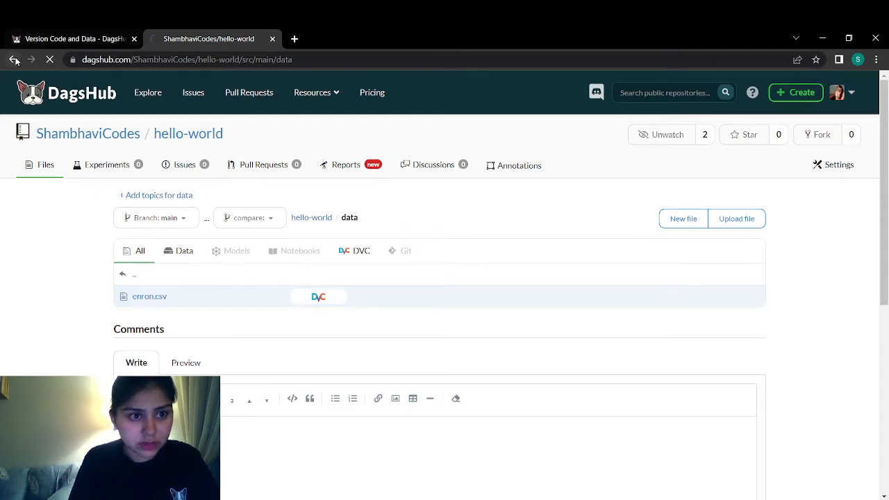
left_click(148, 296)
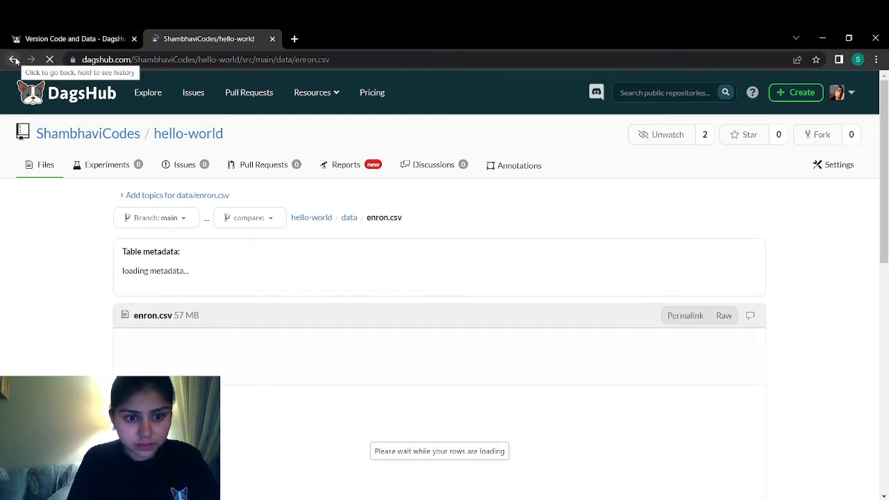
left_click(15, 58)
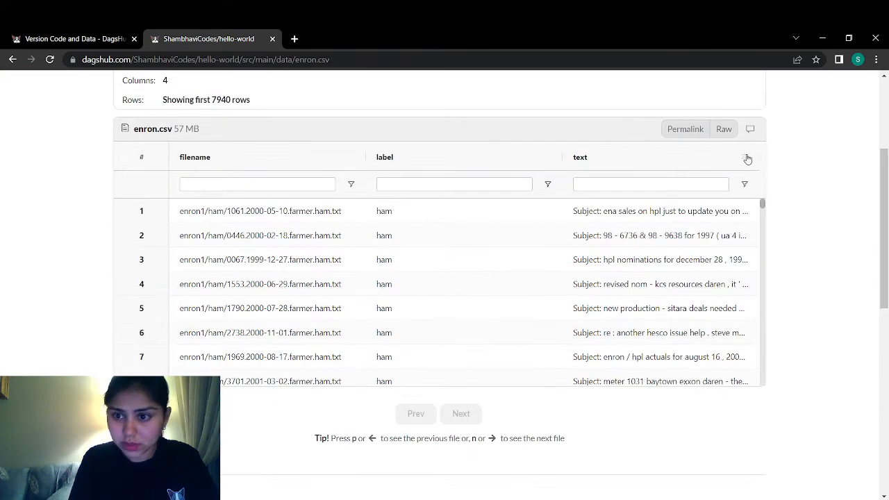
scroll("down", 3)
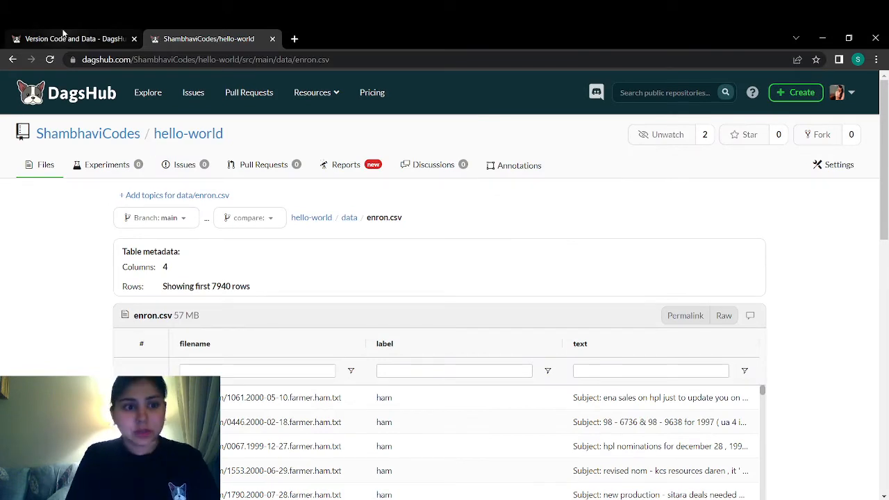
- Scroll the docs to Process and Track Data Changes, showing the preprocessing run and five-file data tree
left_click(76, 38)
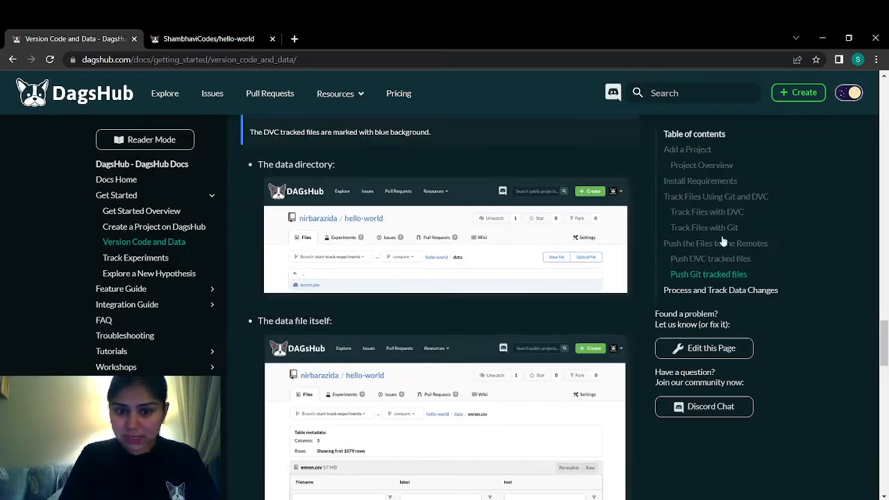
scroll("down", 3)
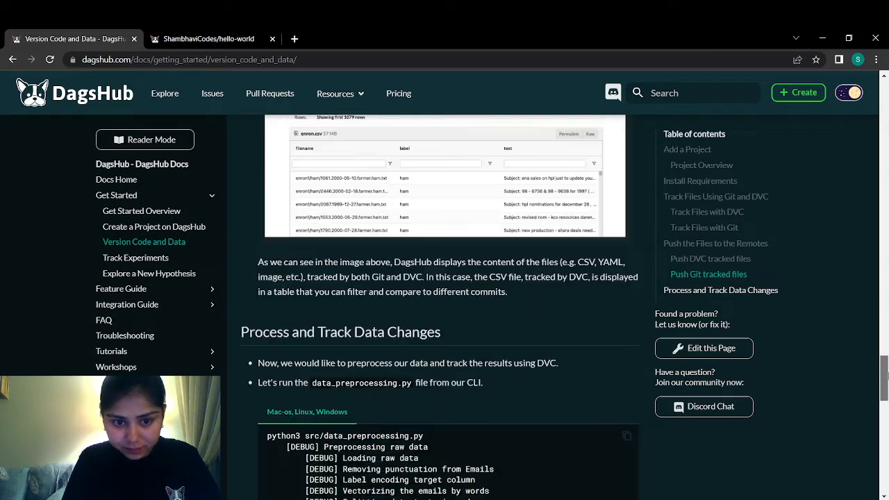
scroll("down", 3)
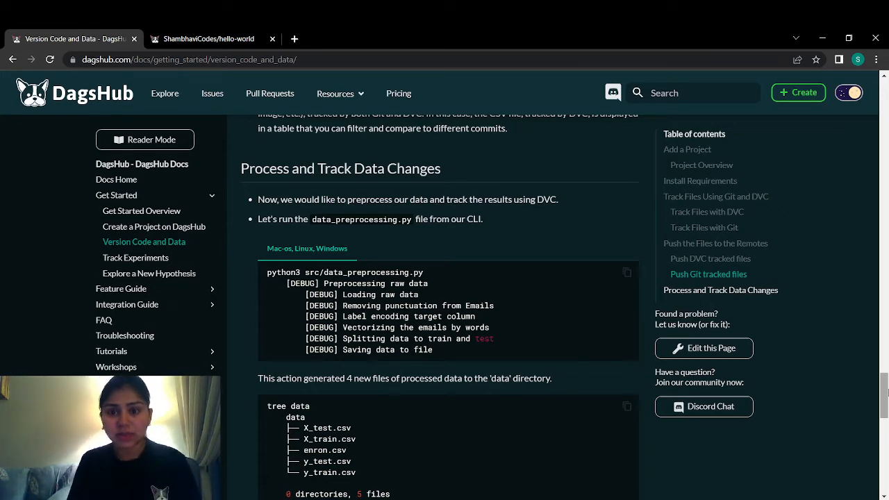
scroll("down", 3)
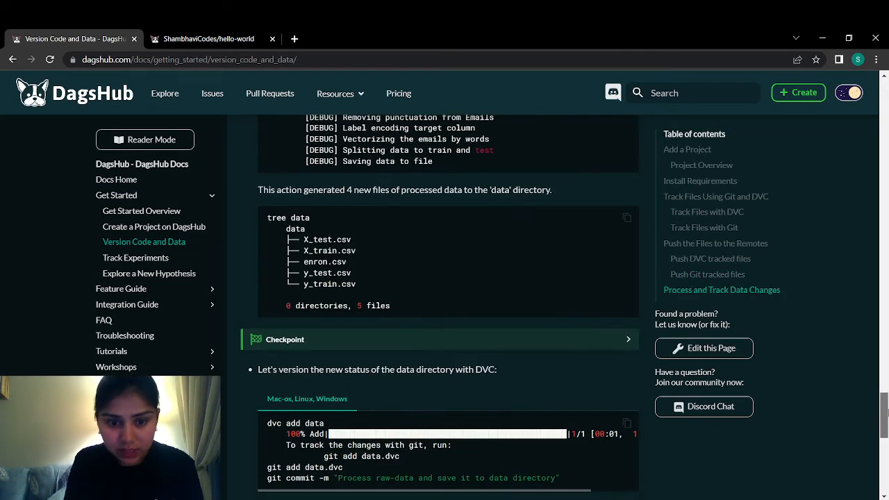
scroll("up", 3)
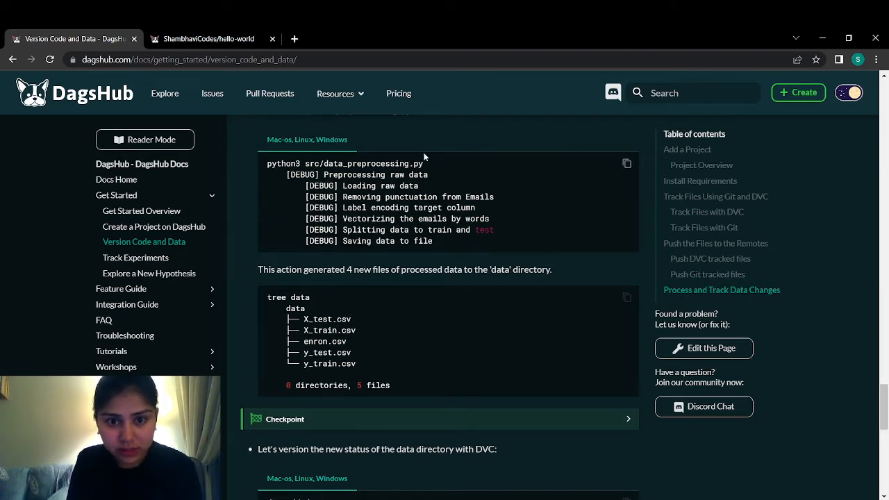
mouse_move(332, 319)
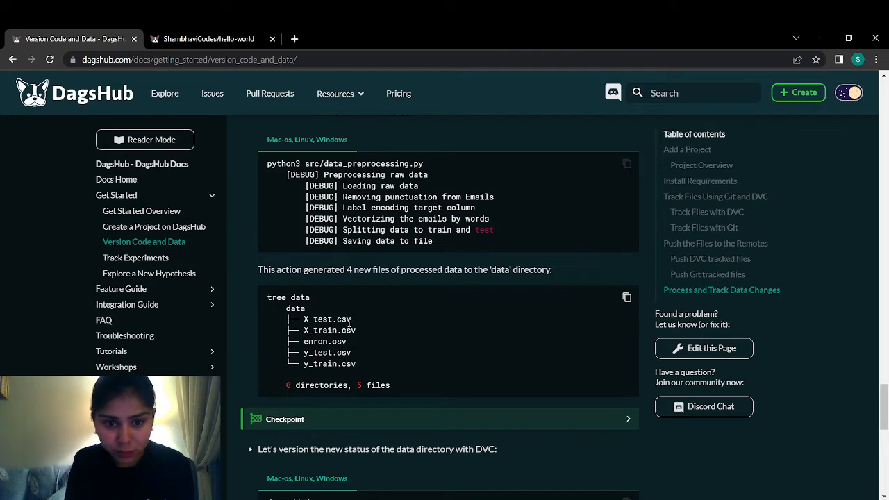
mouse_move(800, 312)
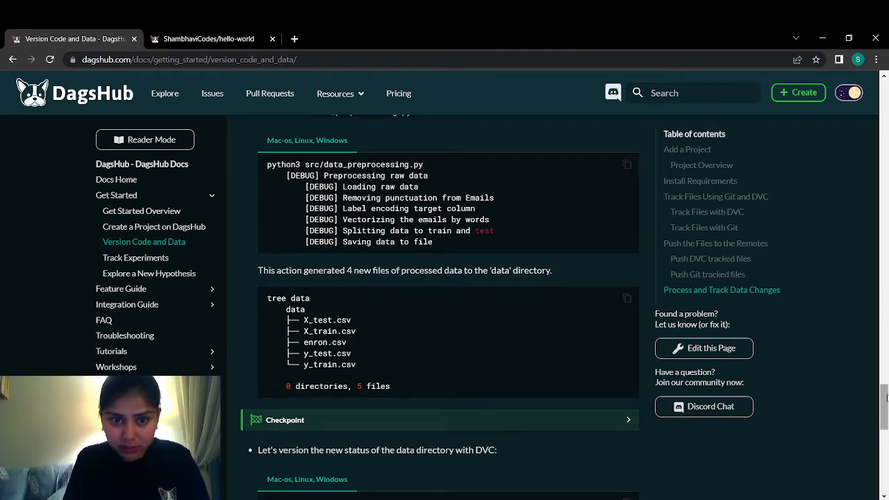
scroll("up", 3)
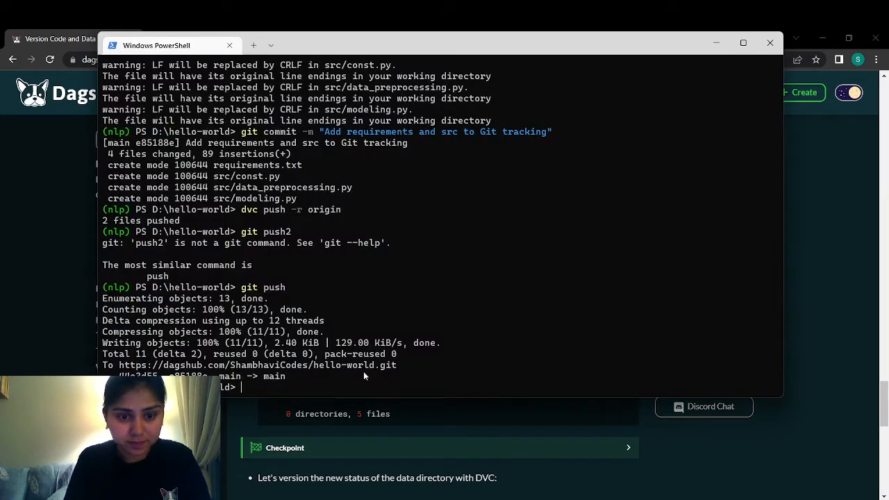
- Run python src/data_preprocessing.py, list the project files, and change into the data folder
type("python")
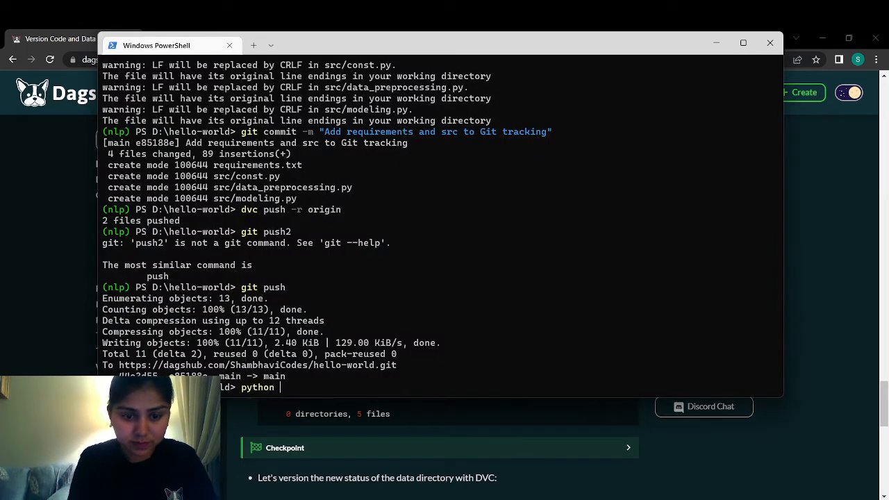
type("src/data")
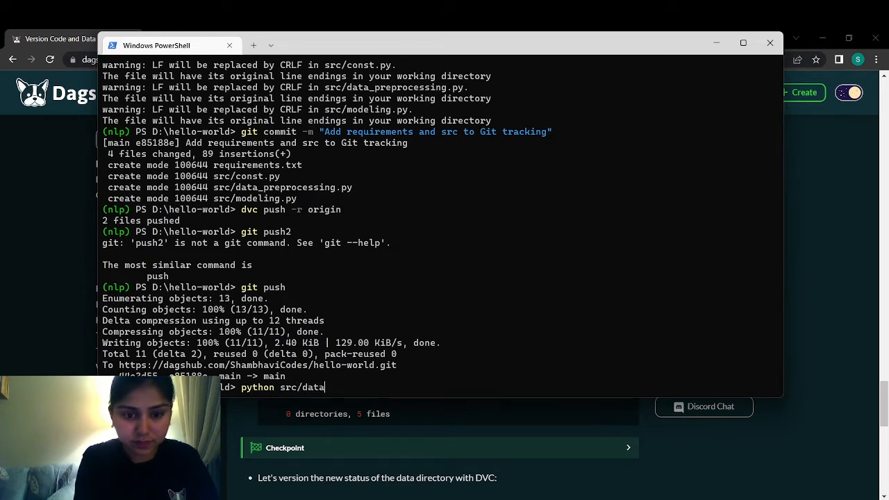
type("_preprocessing.py")
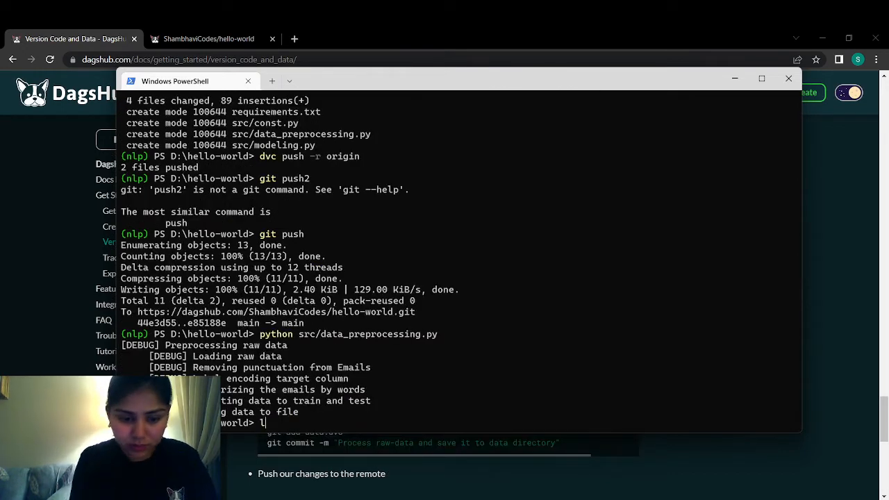
key("Enter")
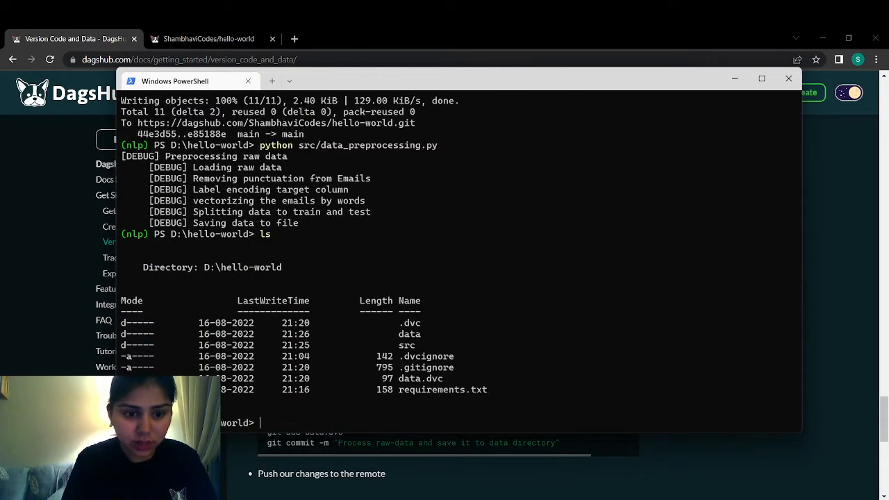
type("cd data")
type("ls")
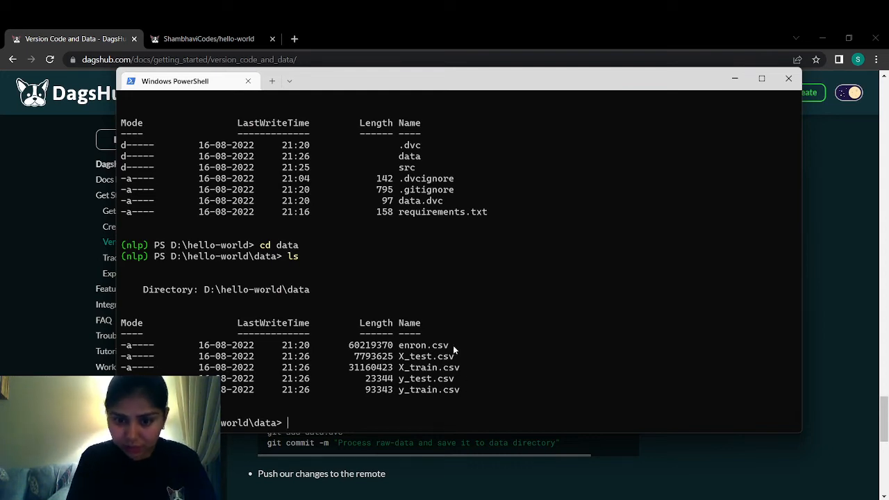
mouse_move(437, 364)
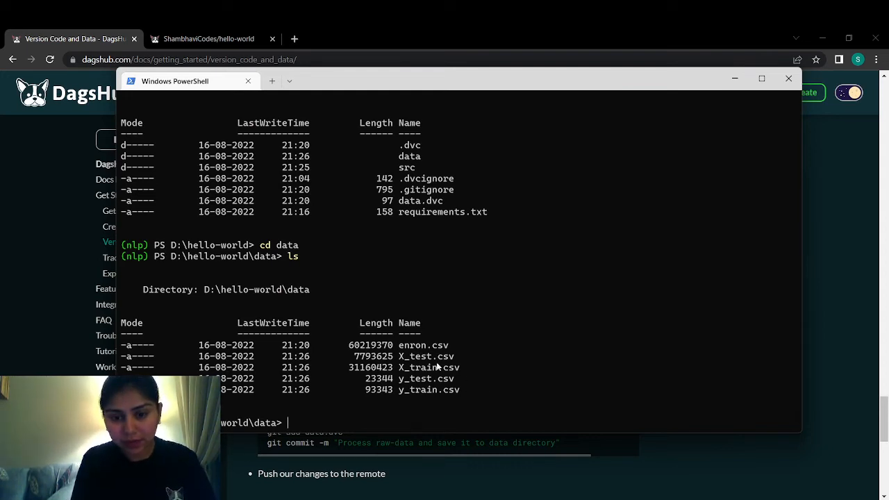
mouse_move(448, 400)
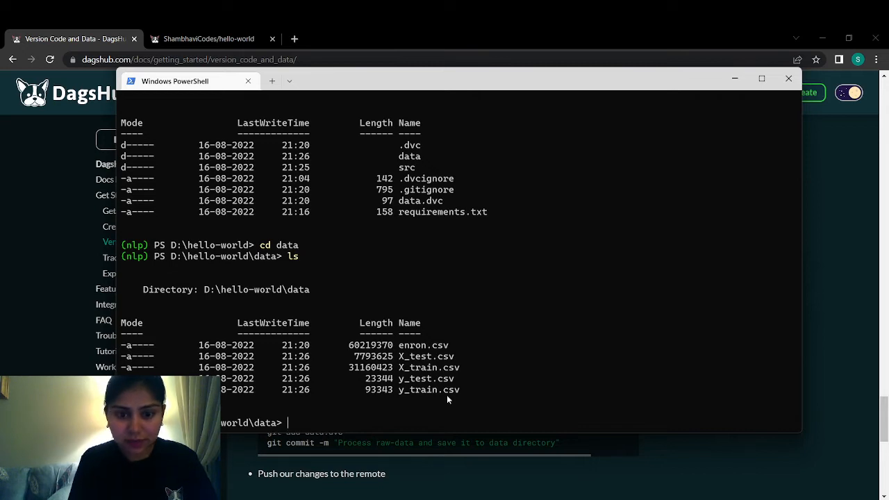
mouse_move(314, 423)
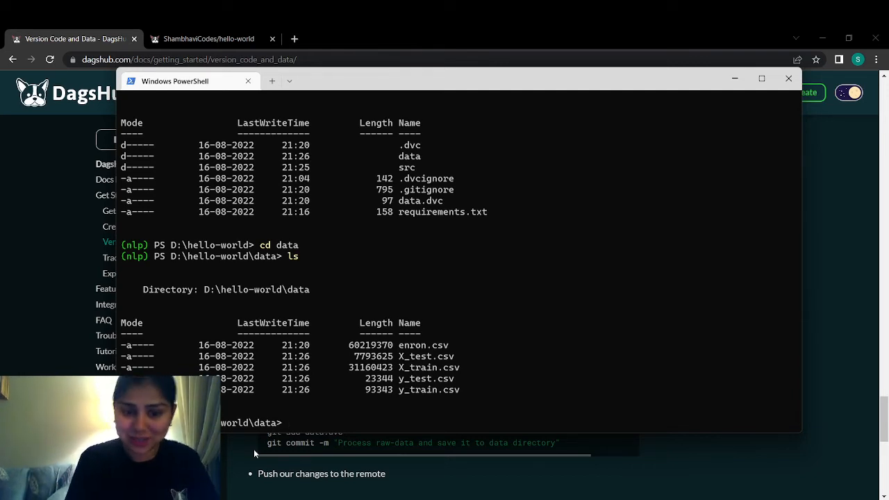
- From the parent folder, run the dvc add, git add data.dvc and commit 'Process raw-data and save it to data directory' commands
type("cd .")
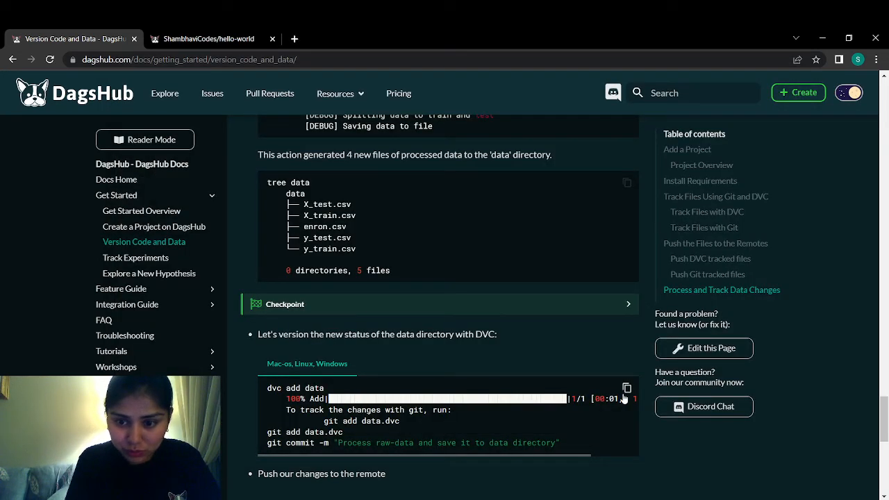
left_click(626, 388)
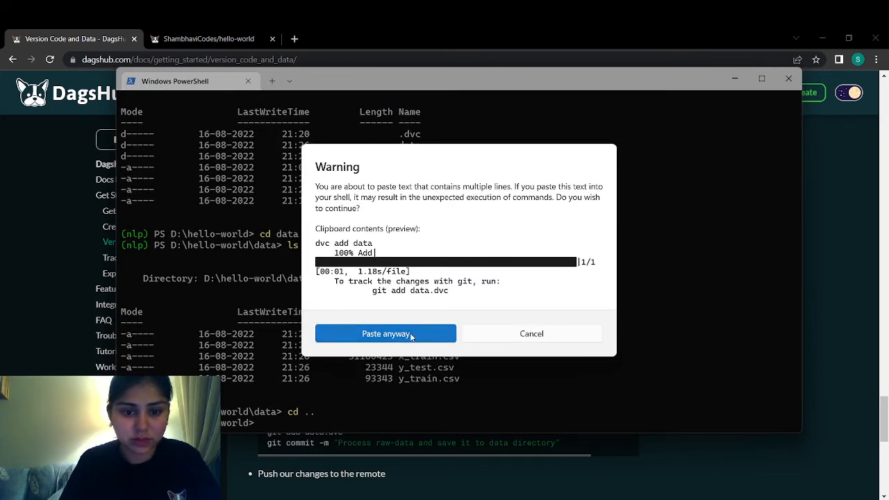
left_click(386, 333)
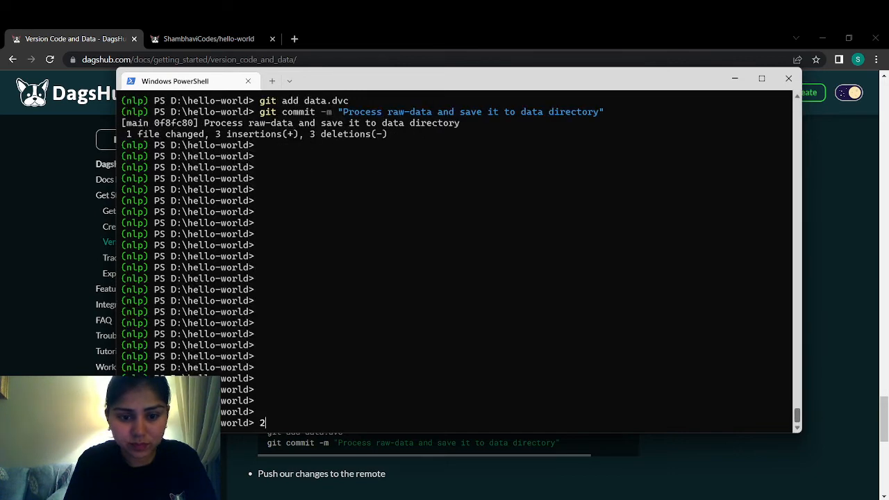
left_click(788, 78)
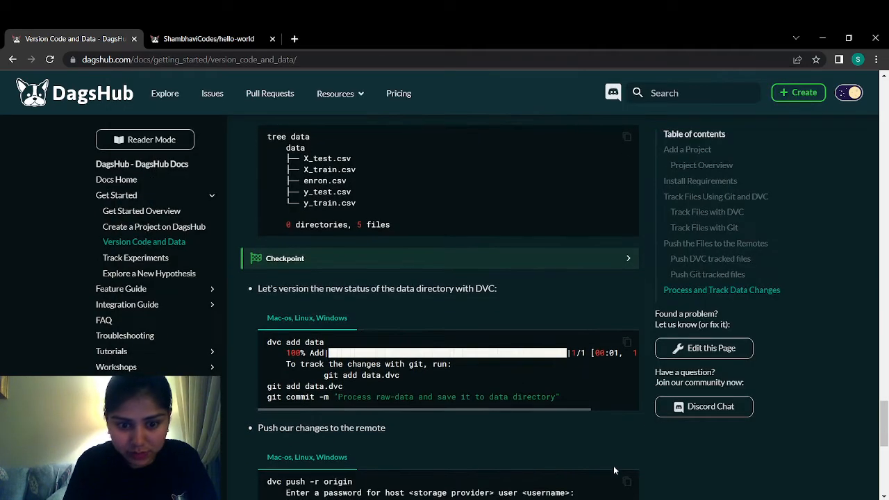
- Push the five processed files with dvc push -r origin and the commit with git push
scroll("down", 3)
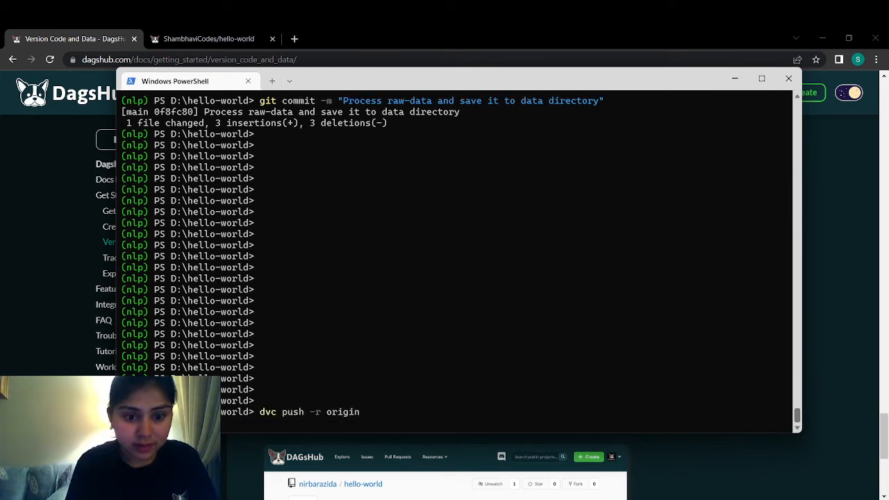
type("git")
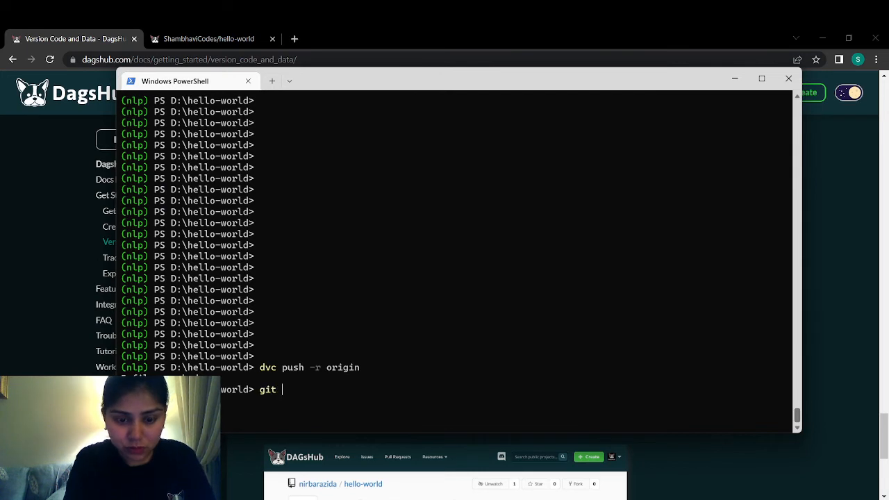
type("push")
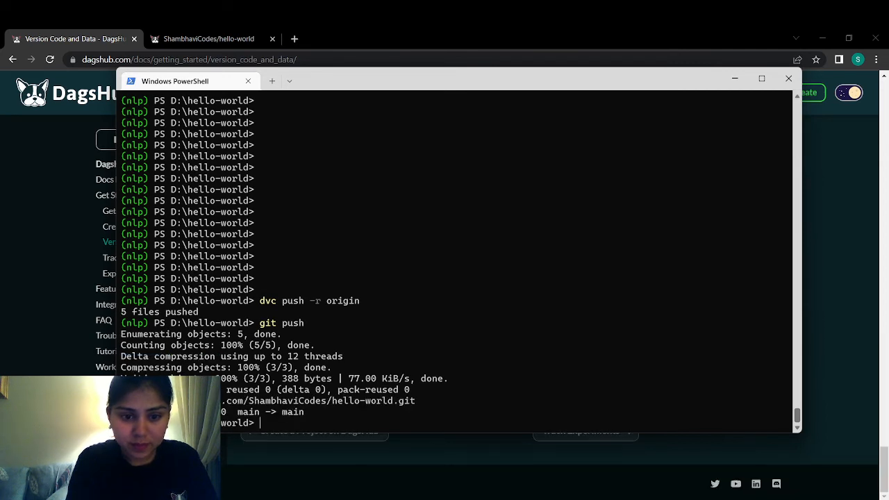
mouse_move(12, 342)
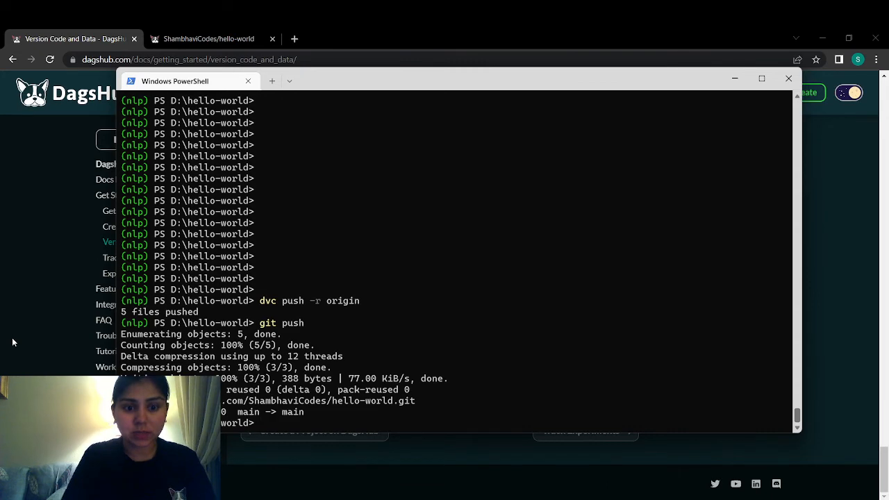
left_click(209, 38)
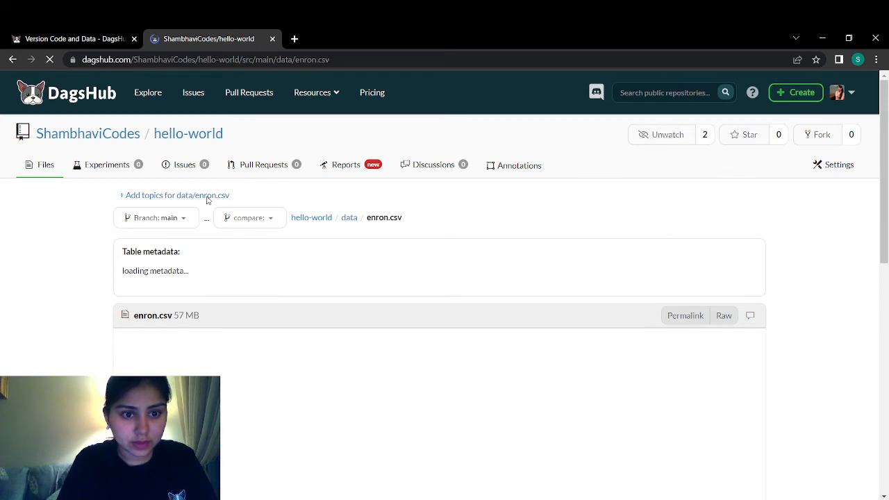
- Open the hello-world data folder to see X_test, X_train, enron, y_test and y_train CSVs
left_click(176, 195)
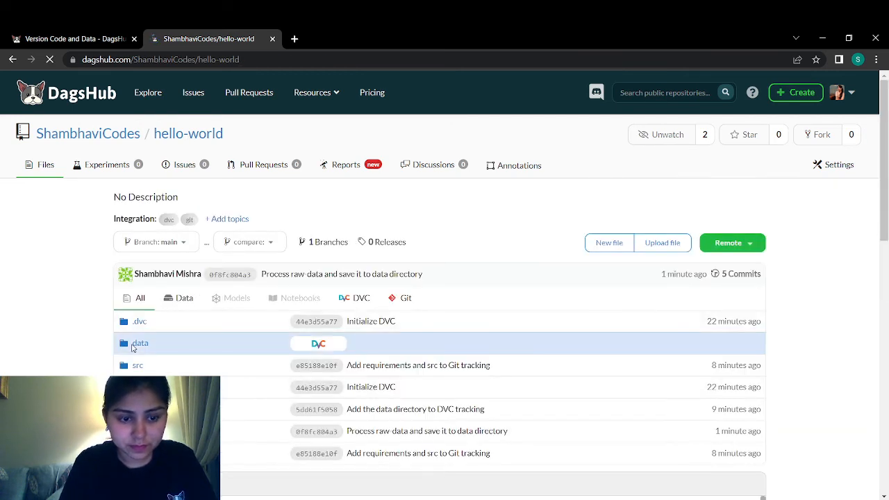
mouse_move(663, 241)
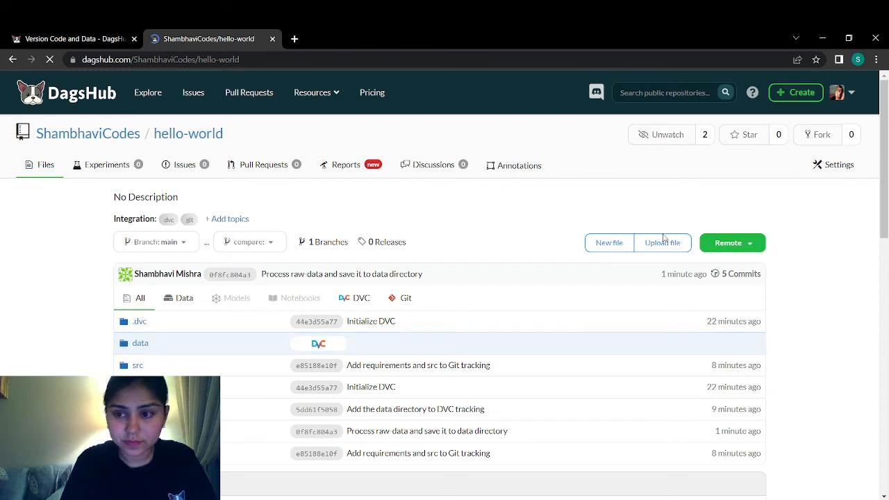
left_click(140, 342)
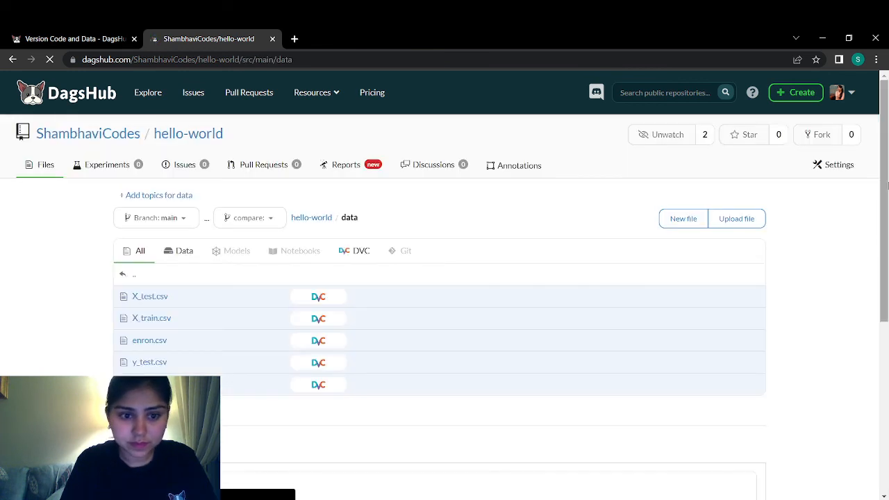
scroll("down", 3)
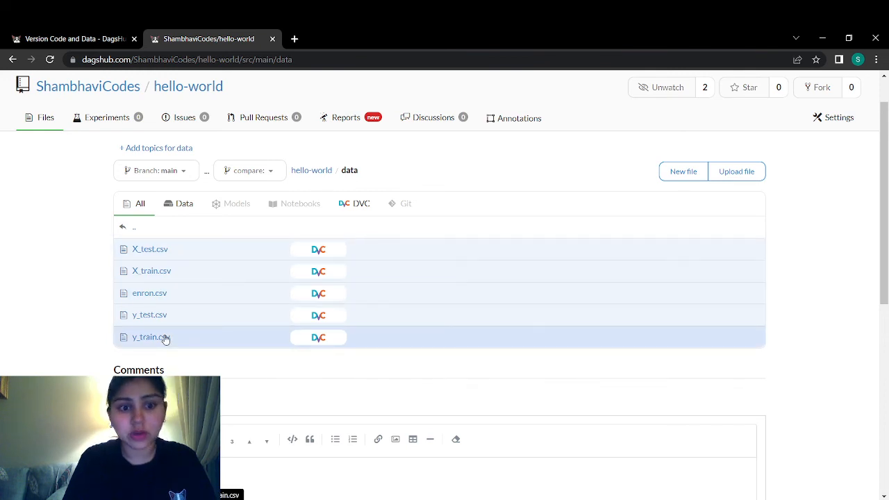
mouse_move(391, 366)
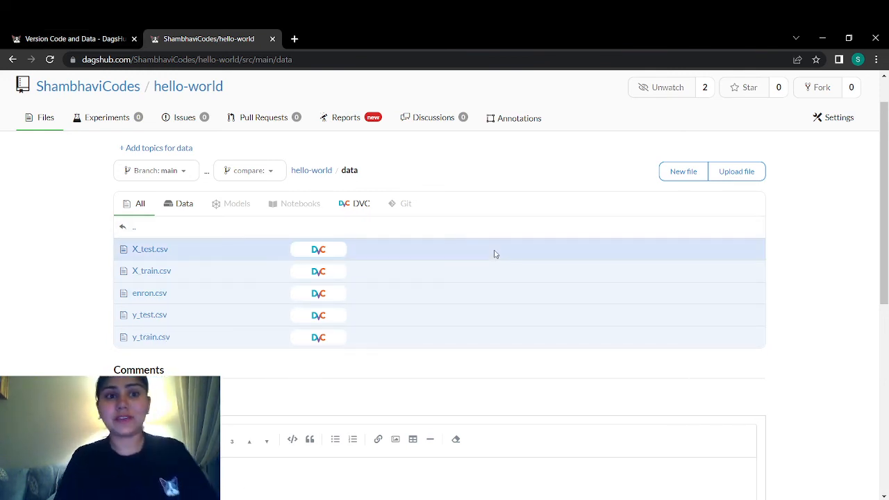
left_click(69, 38)
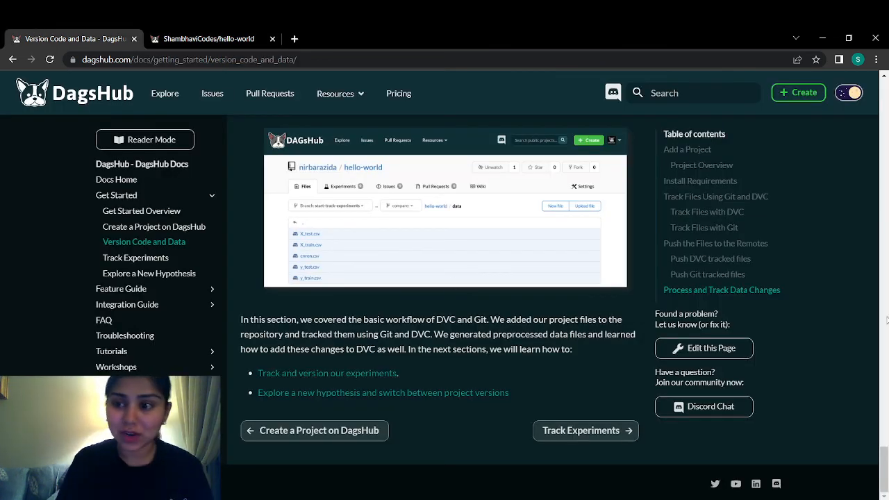